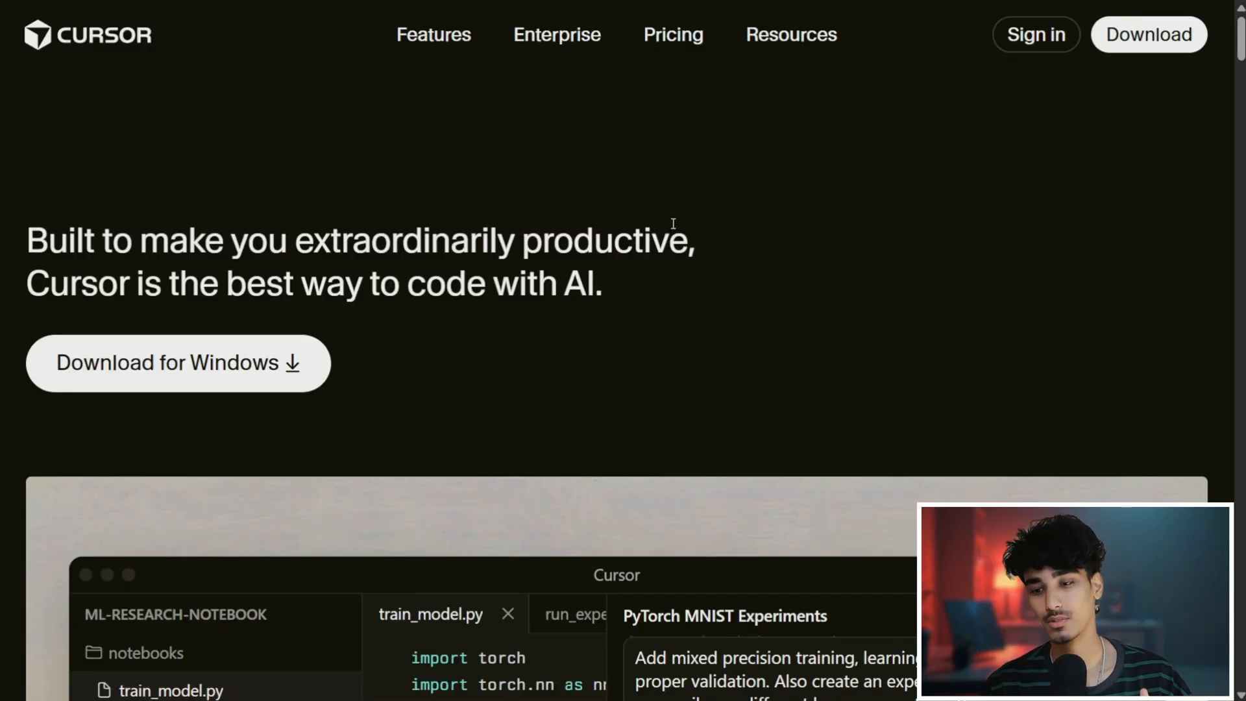
{"action": "mouse_move", "coordinate": [471, 314]}
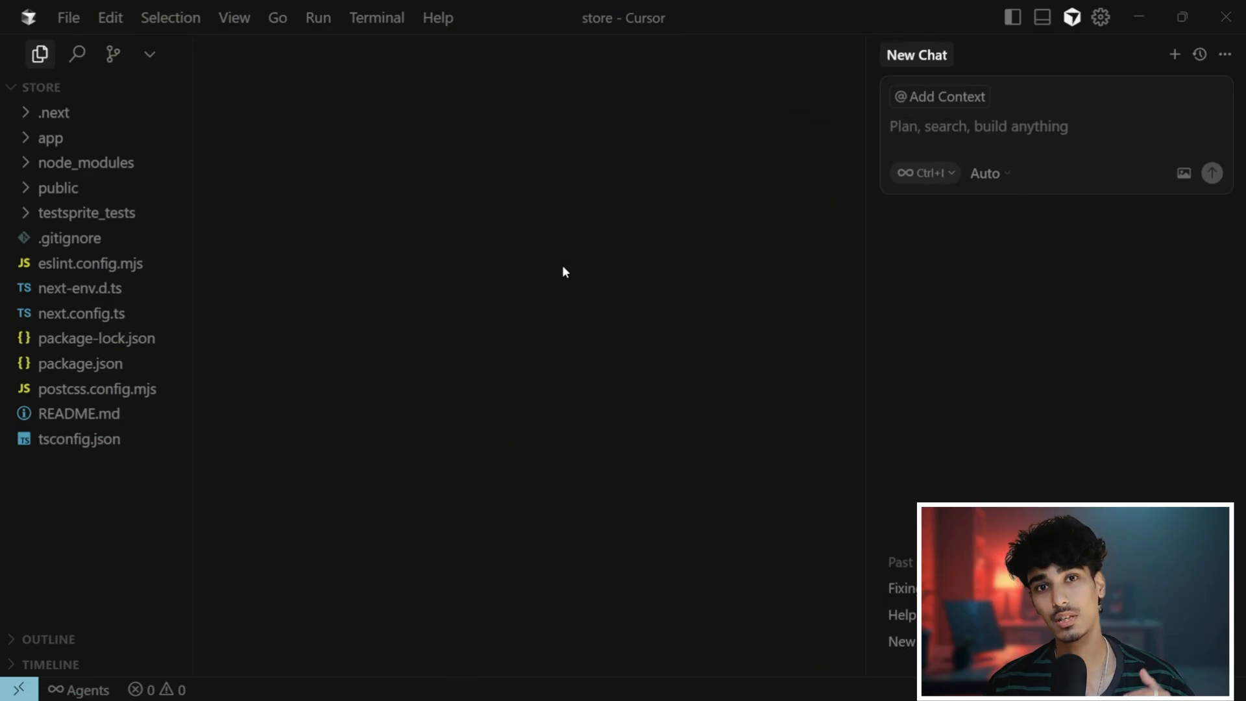
{"action": "mouse_move", "coordinate": [1100, 18]}
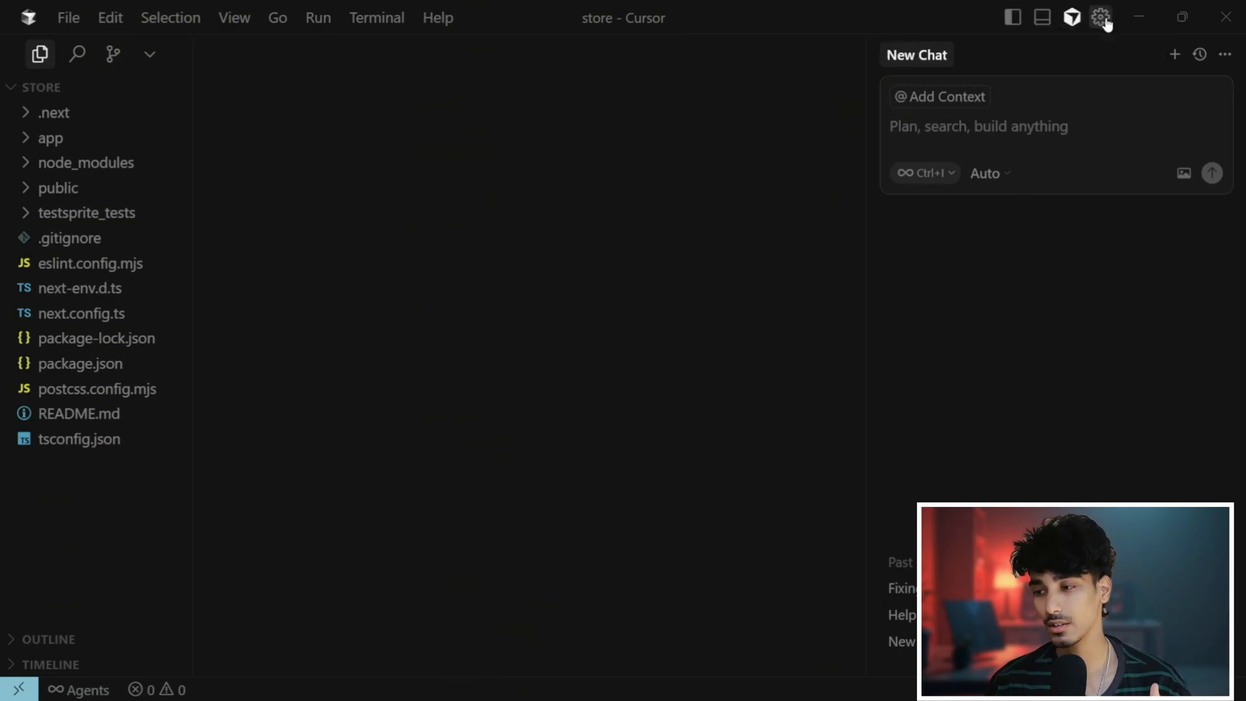
Open Cursor Settings on the MCP section, which lists no installed servers.
{"action": "left_click", "coordinate": [1100, 18]}
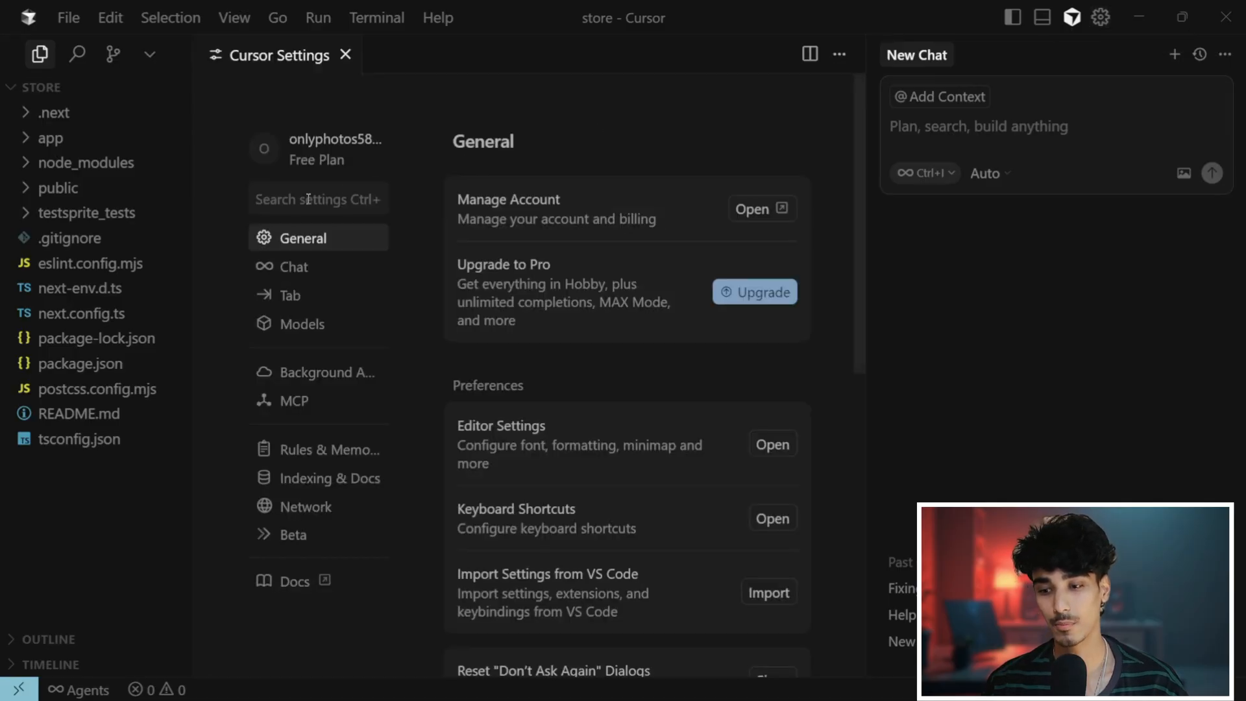
{"action": "type", "text": "m"}
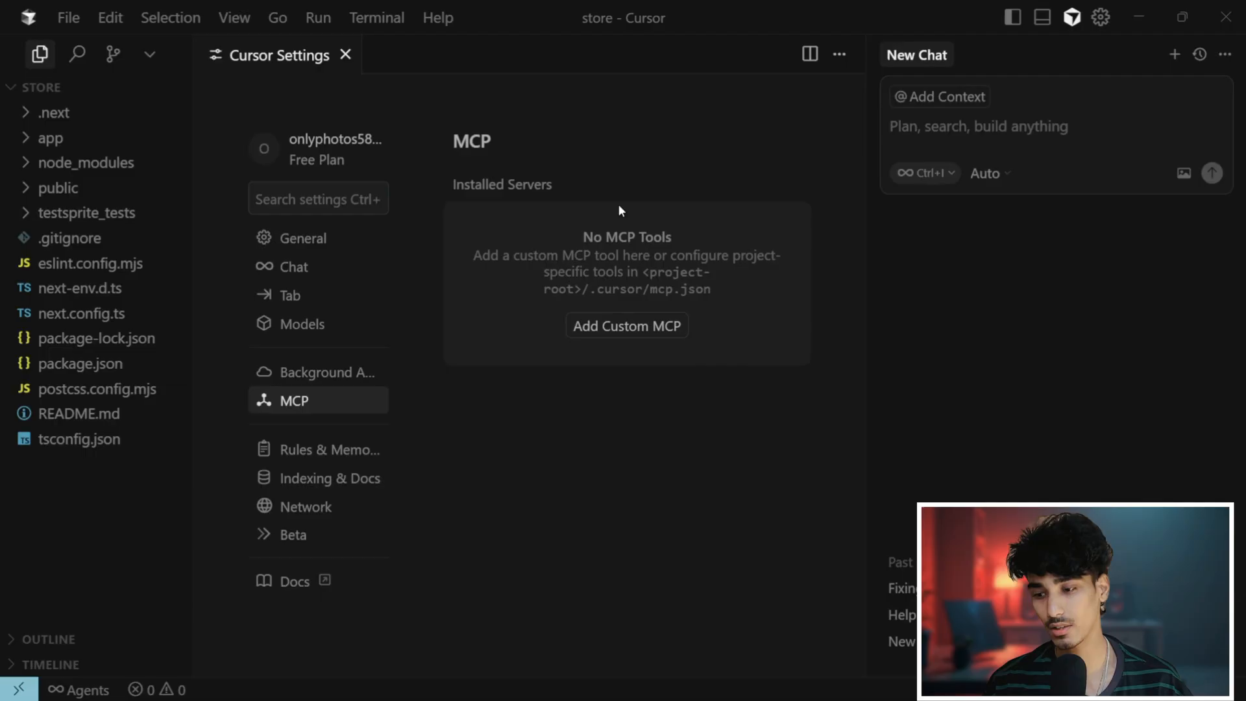
{"action": "mouse_move", "coordinate": [493, 237]}
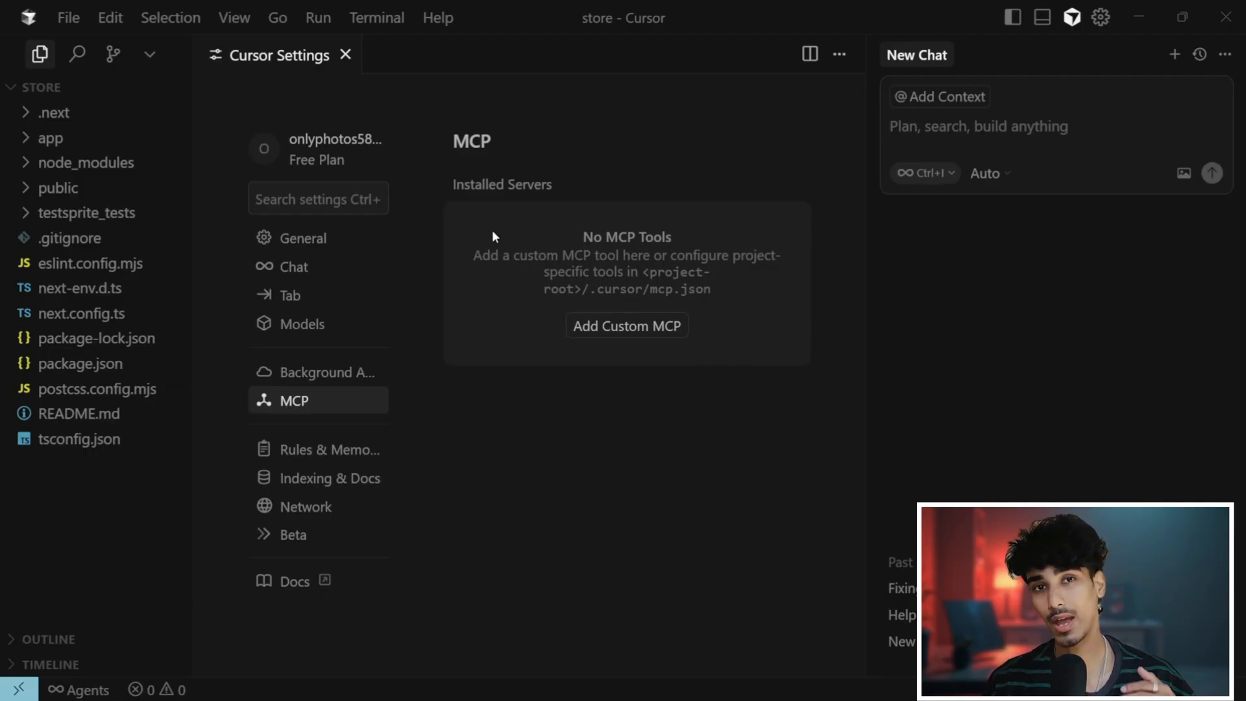
{"action": "left_click", "coordinate": [316, 198]}
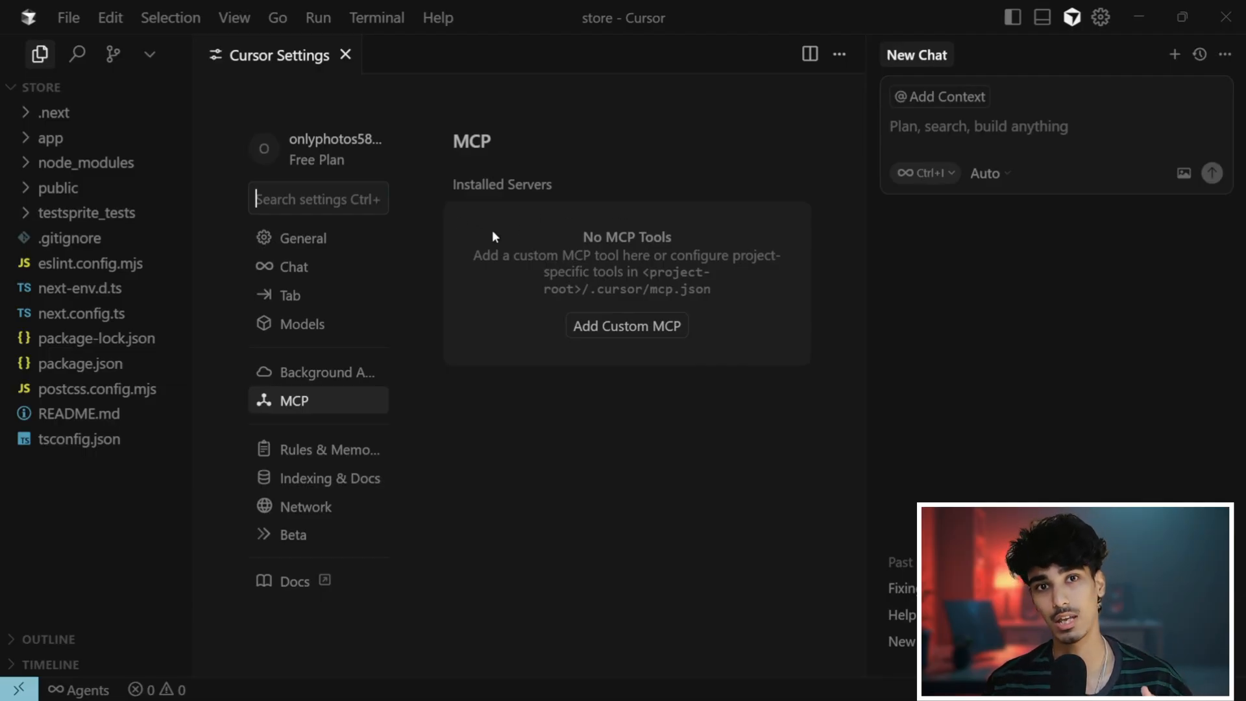
{"action": "mouse_move", "coordinate": [605, 230]}
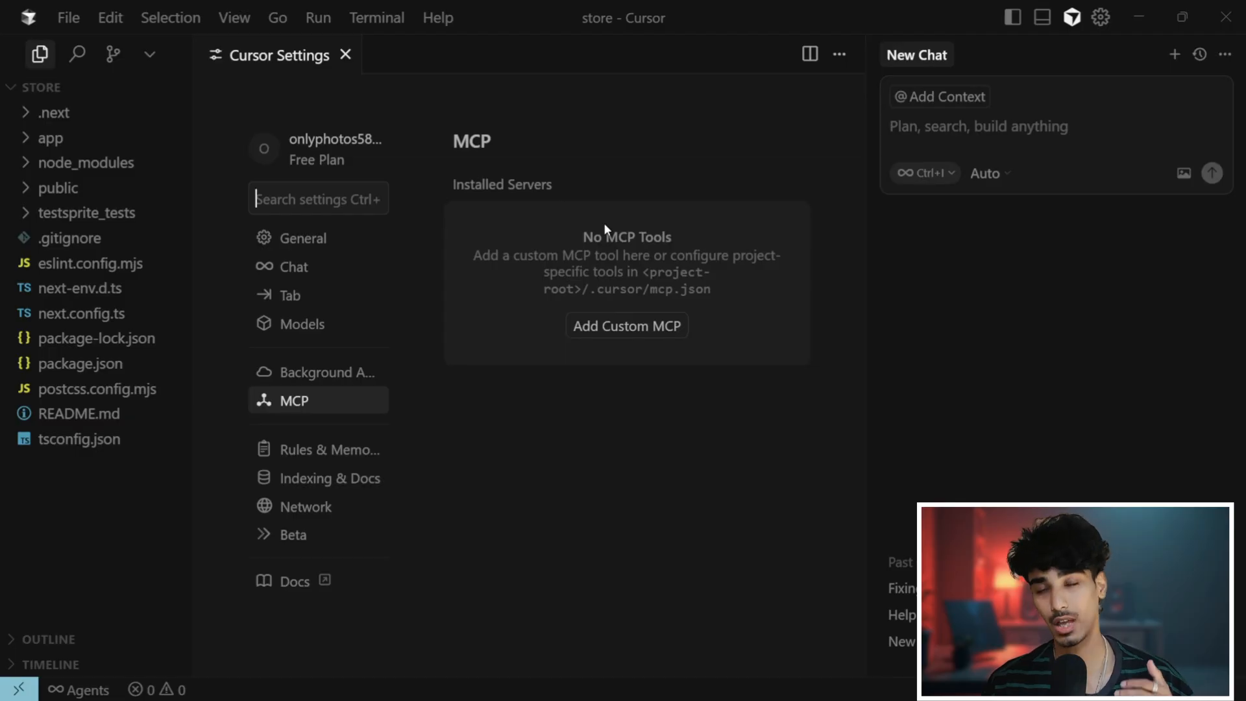
{"action": "mouse_move", "coordinate": [644, 201]}
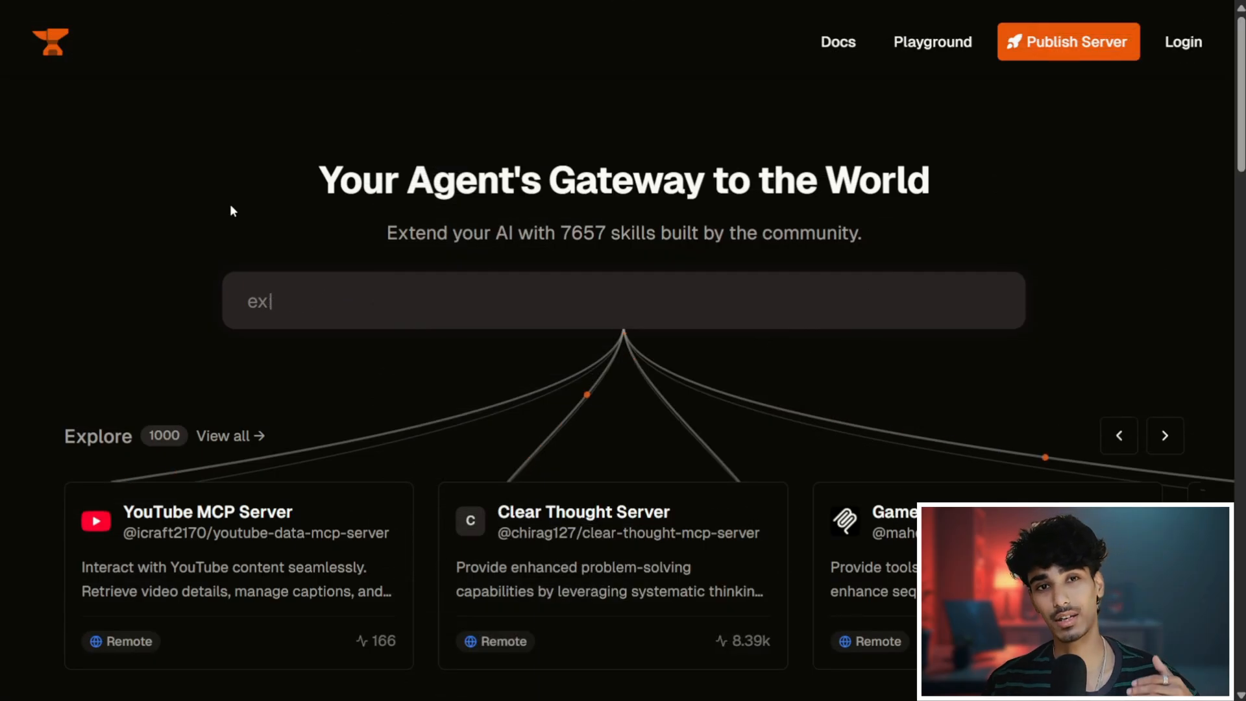
Type a sample query about finding the latest scientific research papers.
{"action": "type", "text": "find latest"}
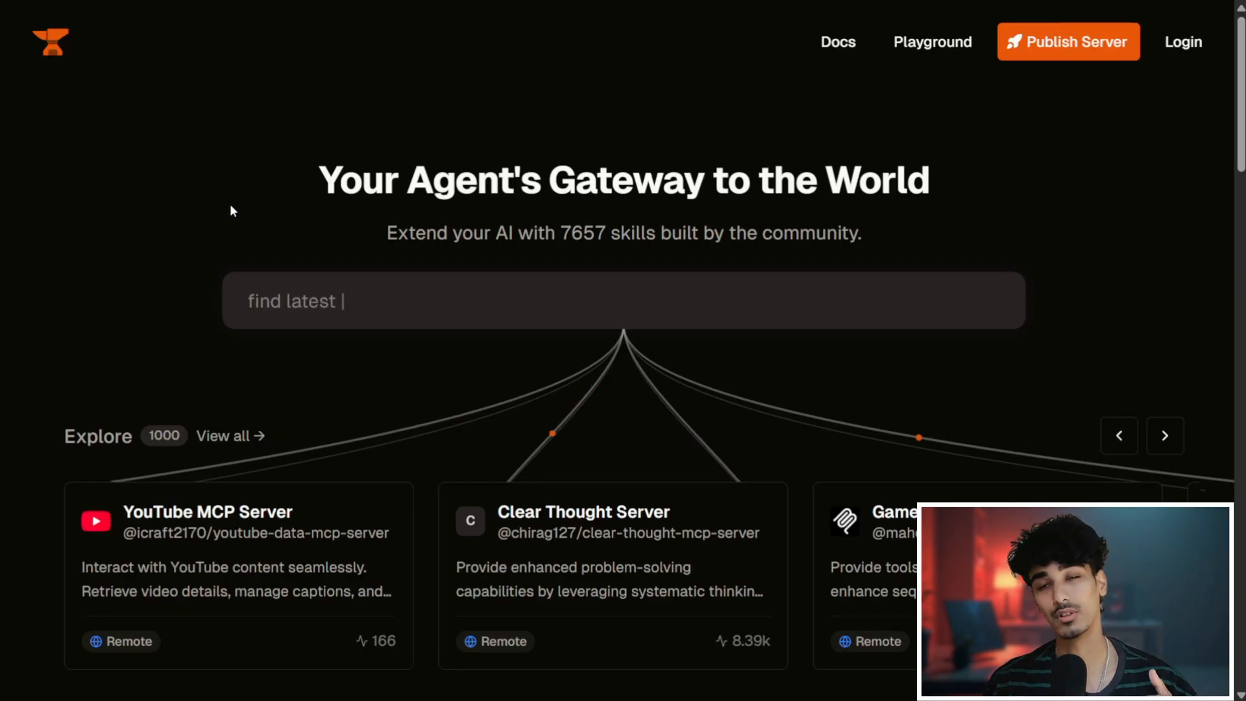
{"action": "type", "text": "scientific re"}
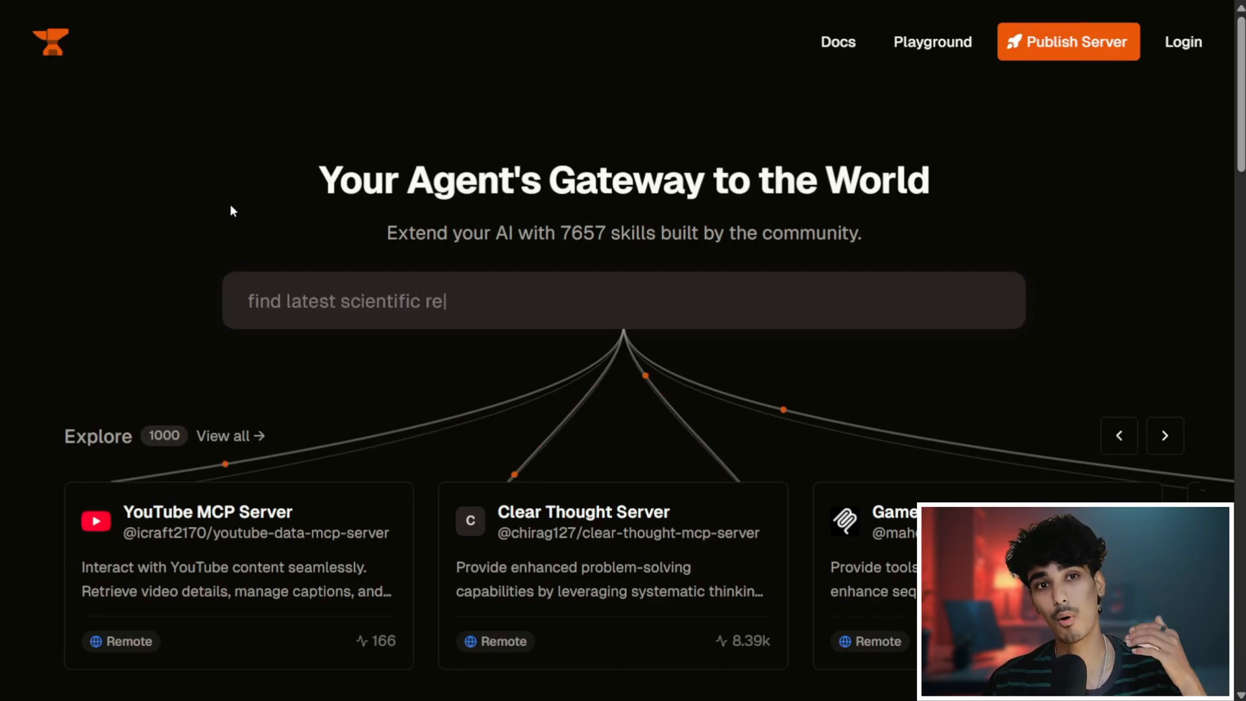
{"action": "type", "text": "search papers"}
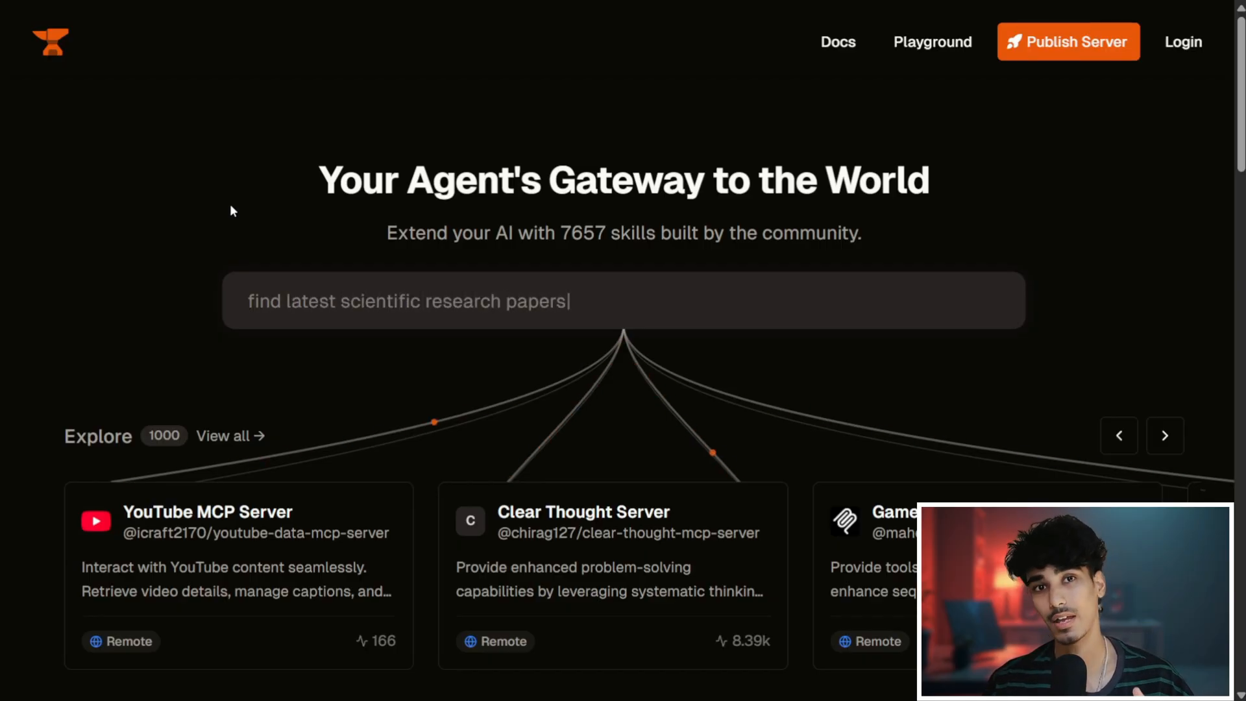
{"action": "key", "text": "Backspace"}
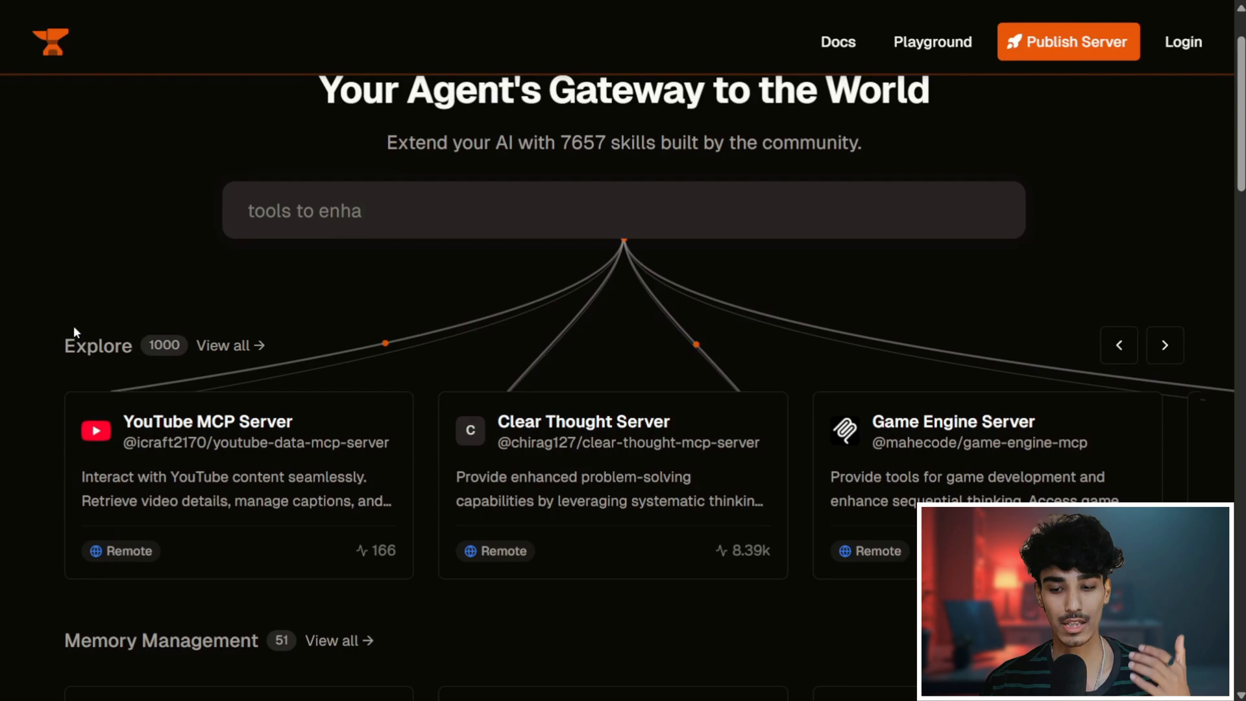
Scroll through Explore, Memory Management, Web Search and Browser Automation rows, then back up.
{"action": "scroll", "scroll_direction": "down", "scroll_amount": 3}
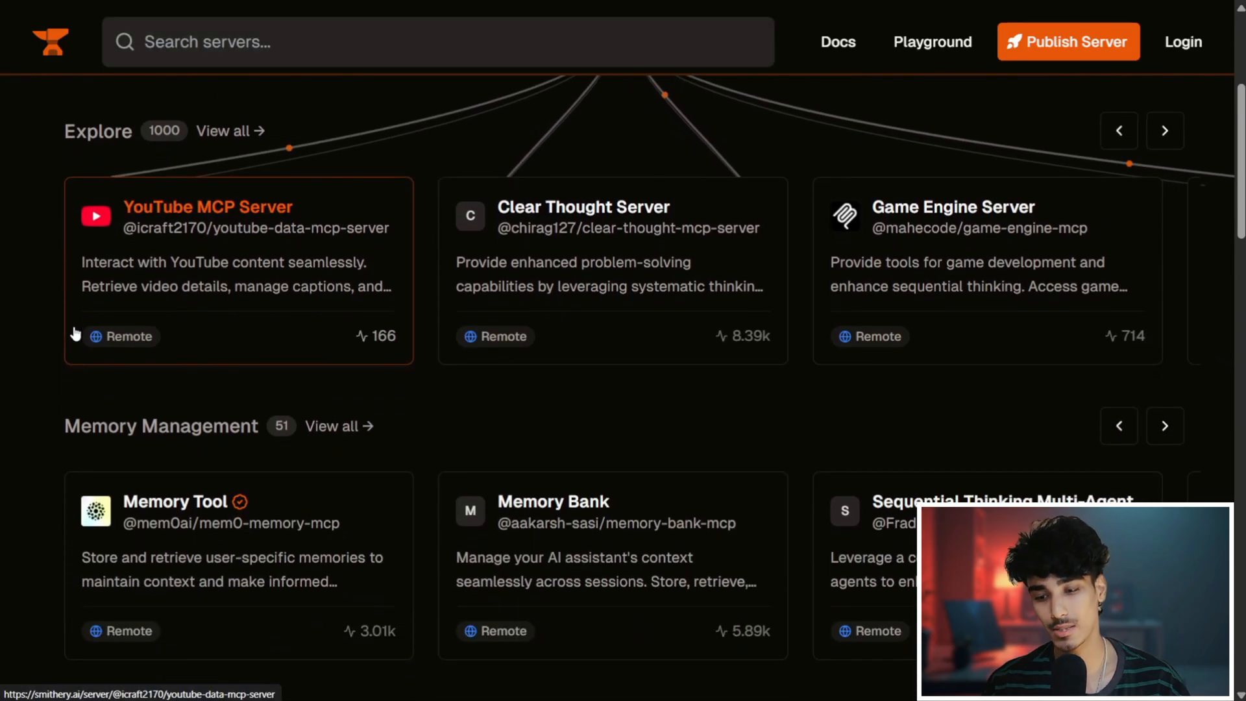
{"action": "scroll", "scroll_direction": "down", "scroll_amount": 3}
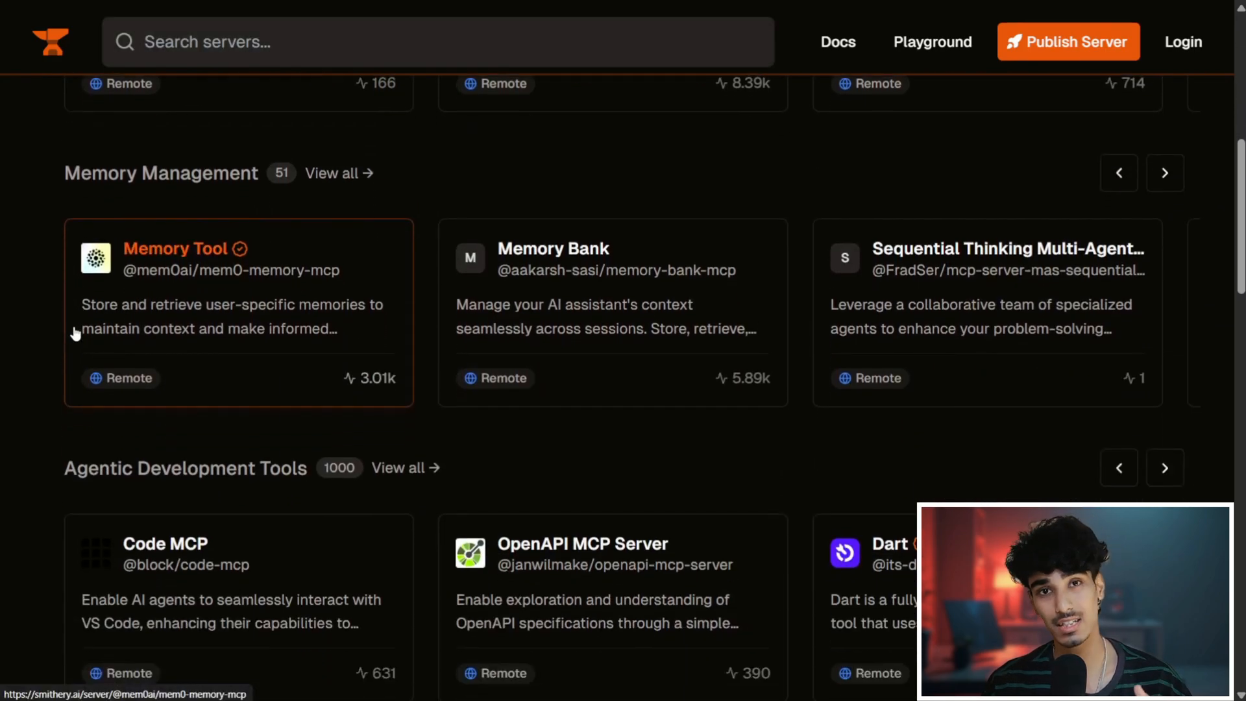
{"action": "scroll", "scroll_direction": "down", "scroll_amount": 3}
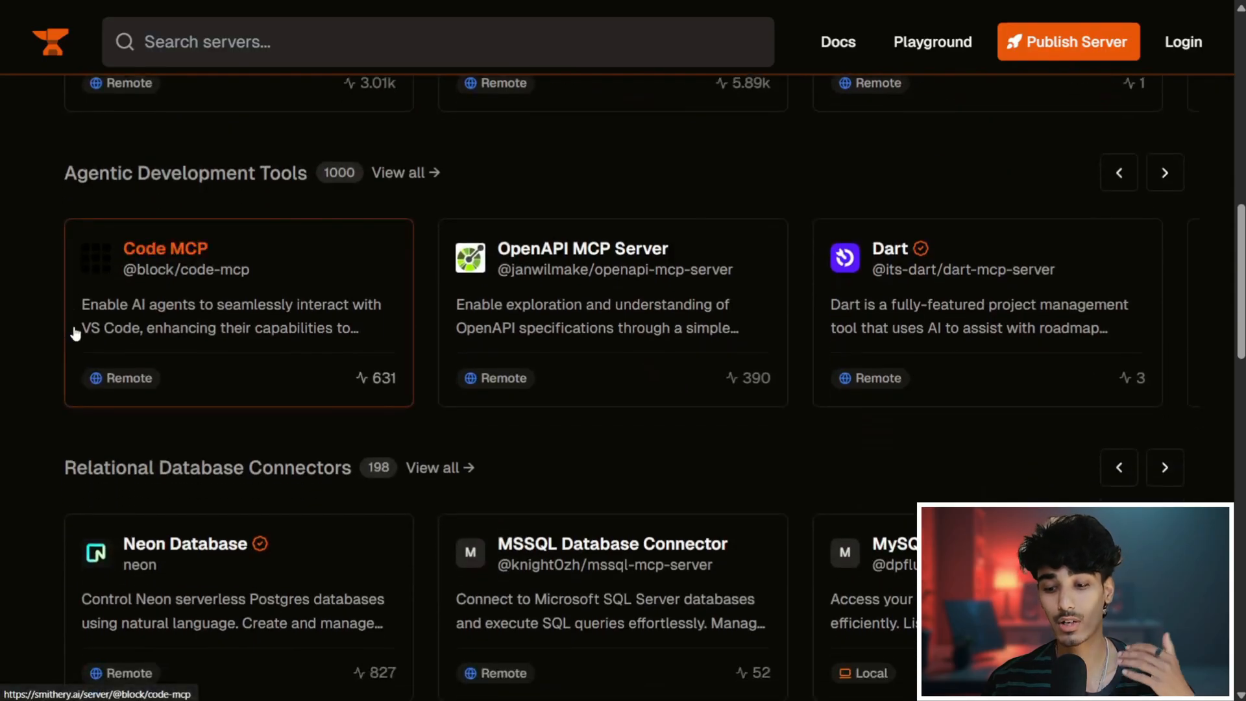
{"action": "scroll", "scroll_direction": "down", "scroll_amount": 3}
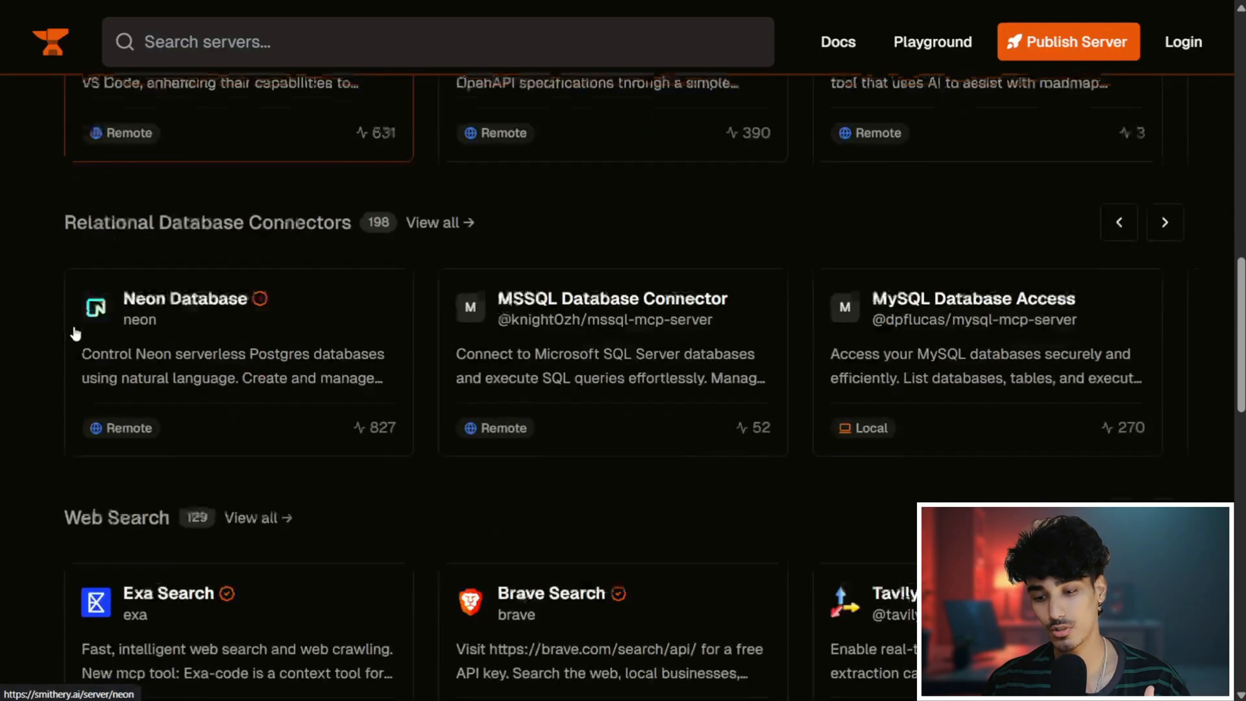
{"action": "scroll", "scroll_direction": "down", "scroll_amount": 3}
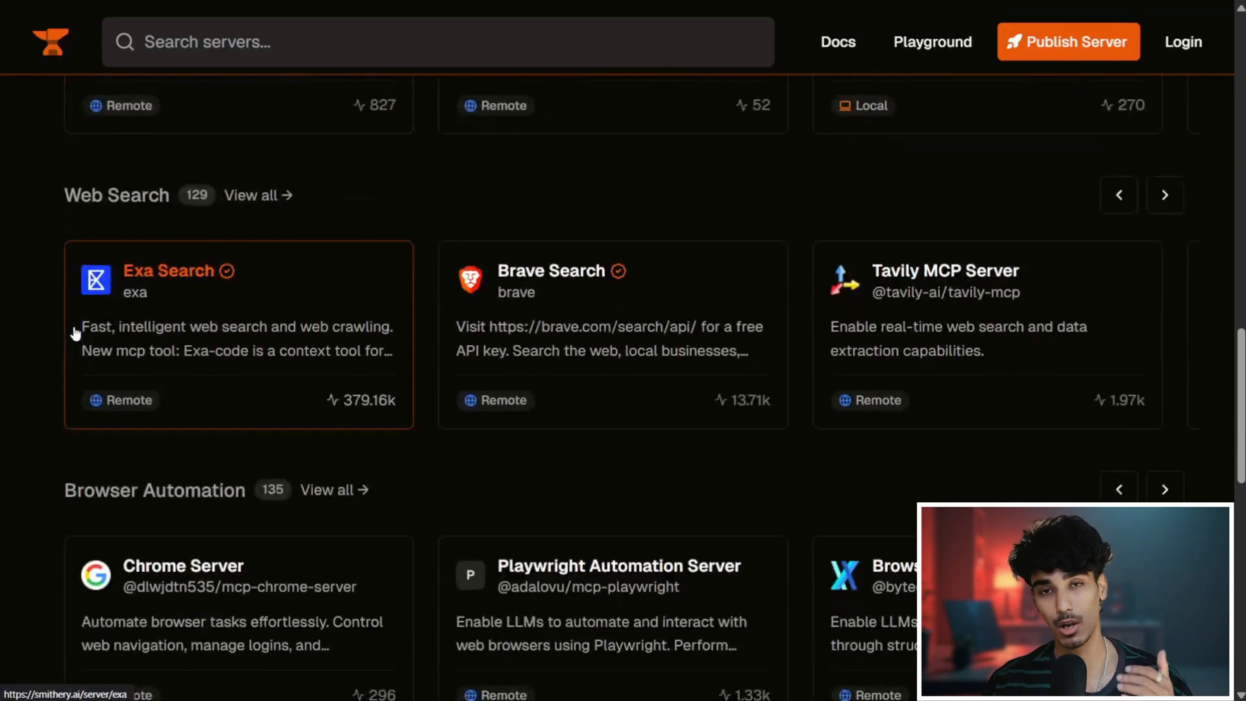
{"action": "scroll", "scroll_direction": "down", "scroll_amount": 3}
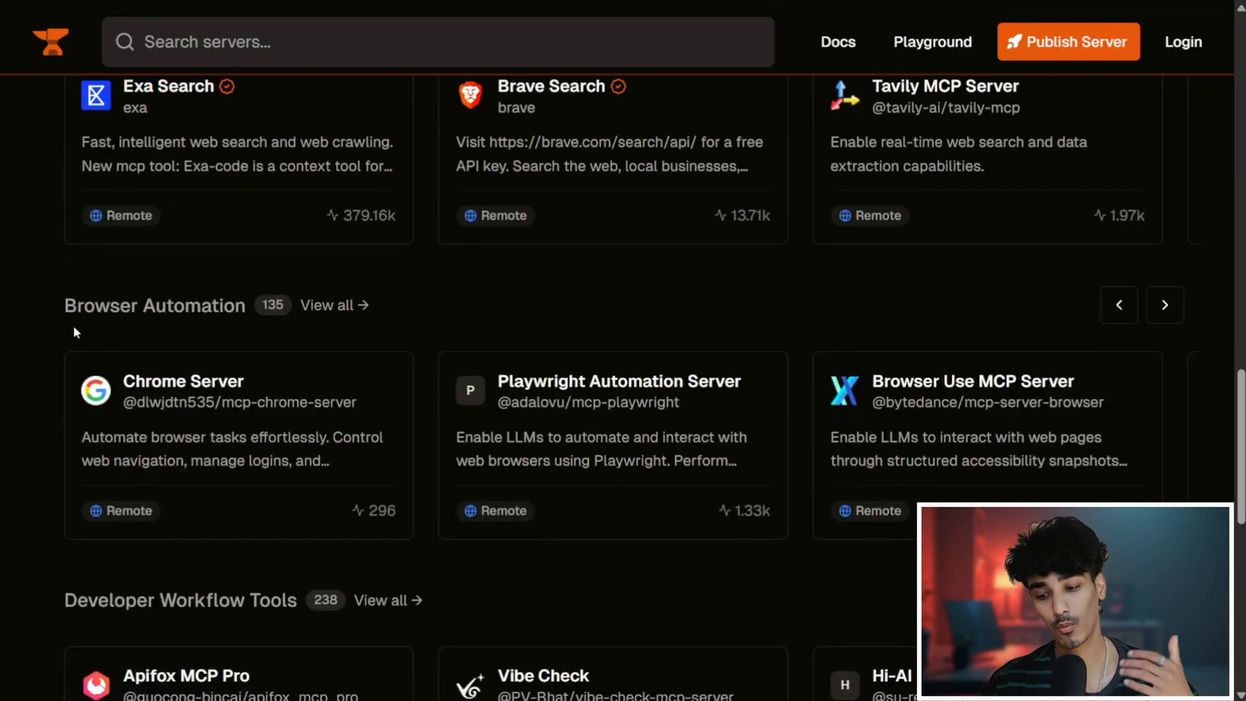
{"action": "scroll", "scroll_direction": "down", "scroll_amount": 3}
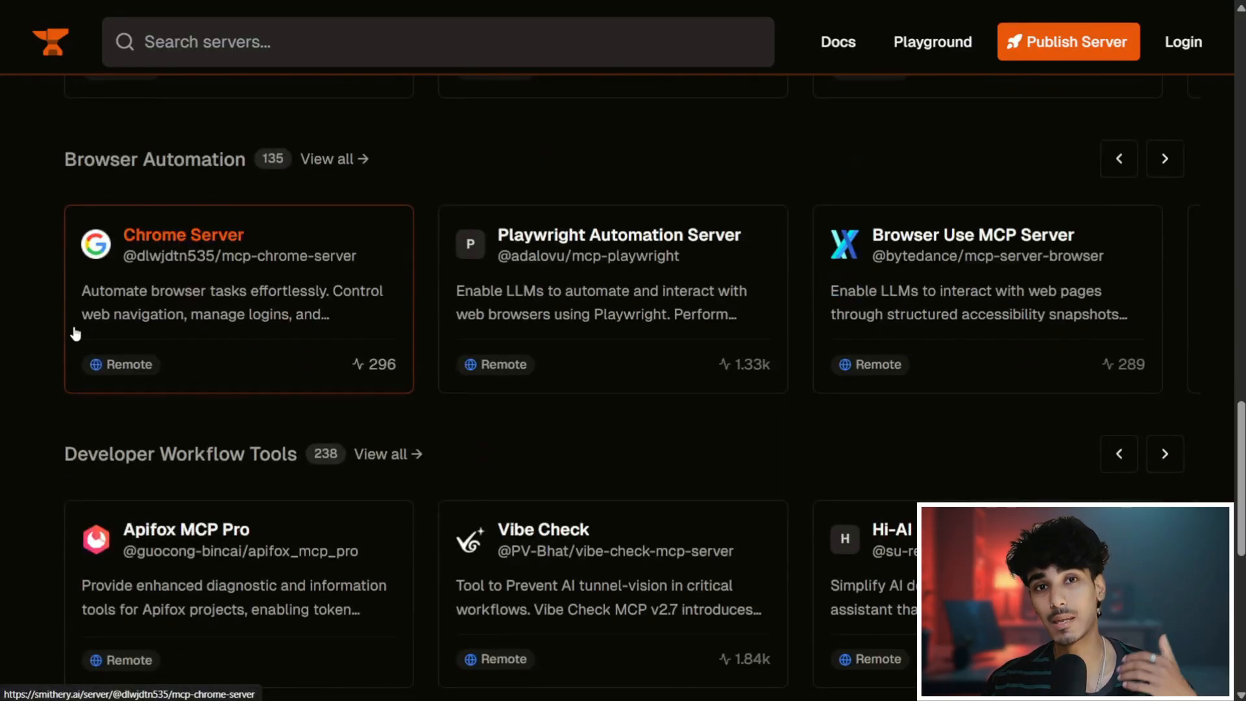
{"action": "scroll", "scroll_direction": "down", "scroll_amount": 3}
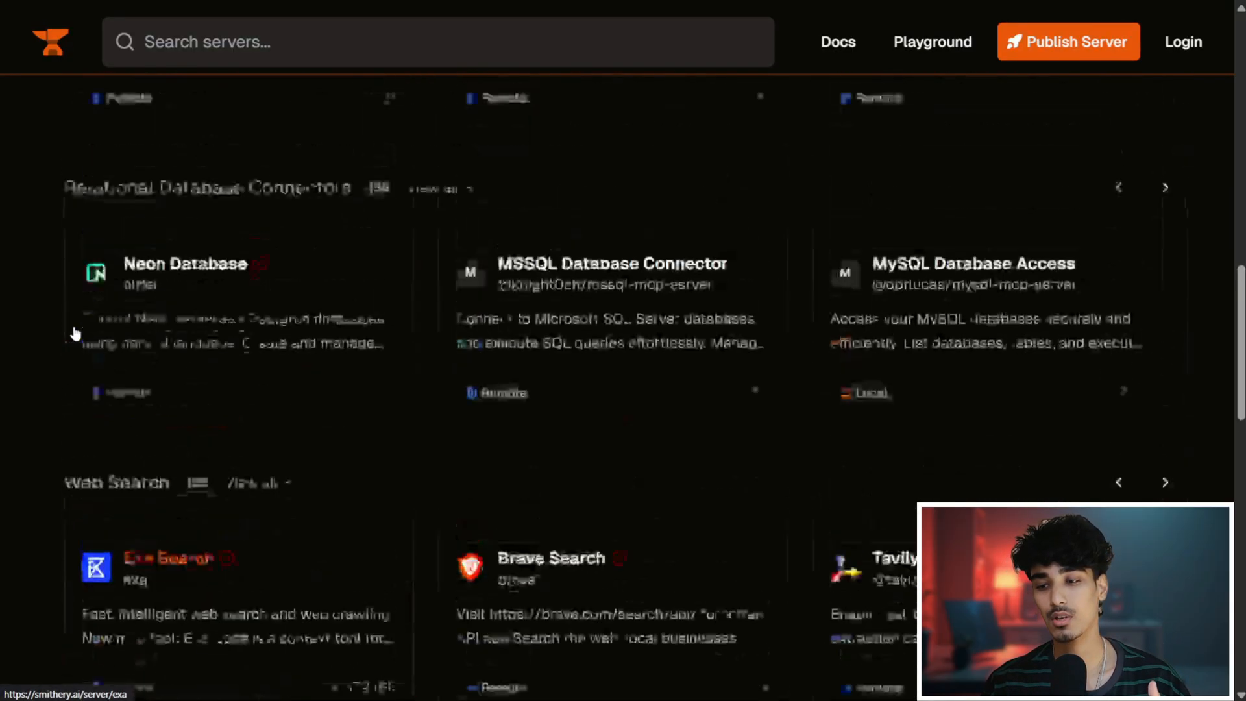
{"action": "scroll", "scroll_direction": "up", "scroll_amount": 3}
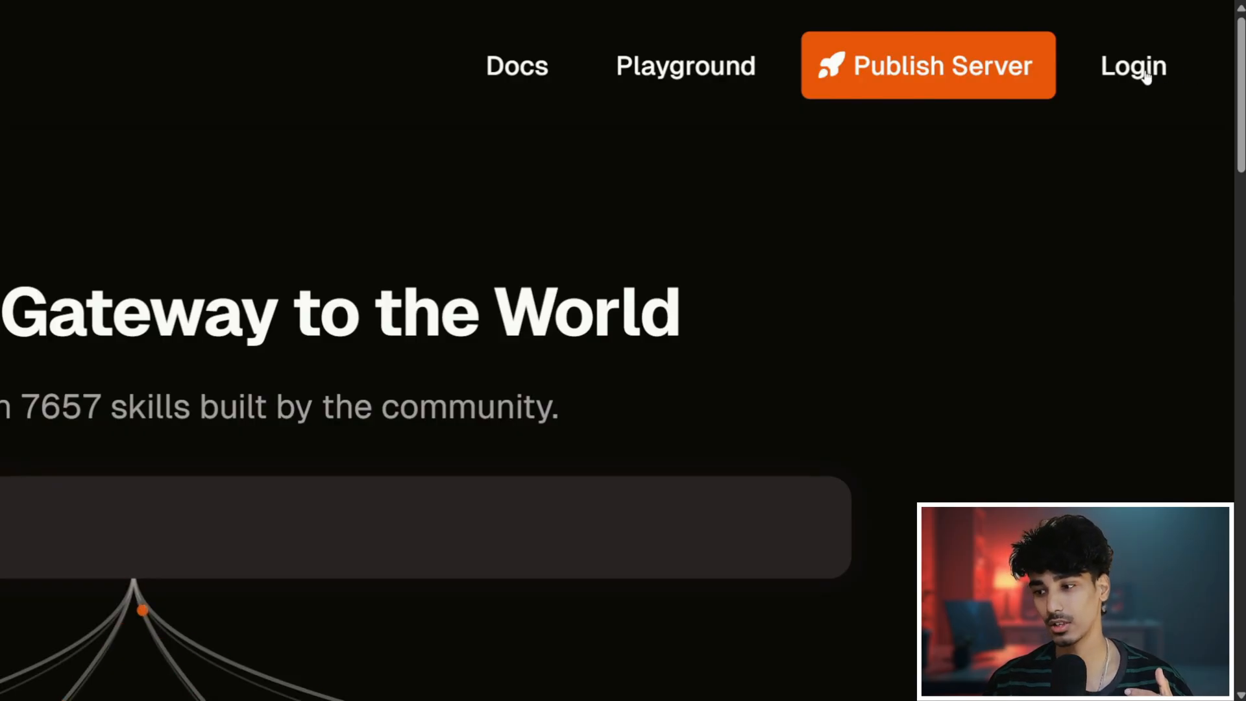
Sign in to Smithery with Google and enter 'context7' in the homepage search box.
{"action": "left_click", "coordinate": [1132, 65]}
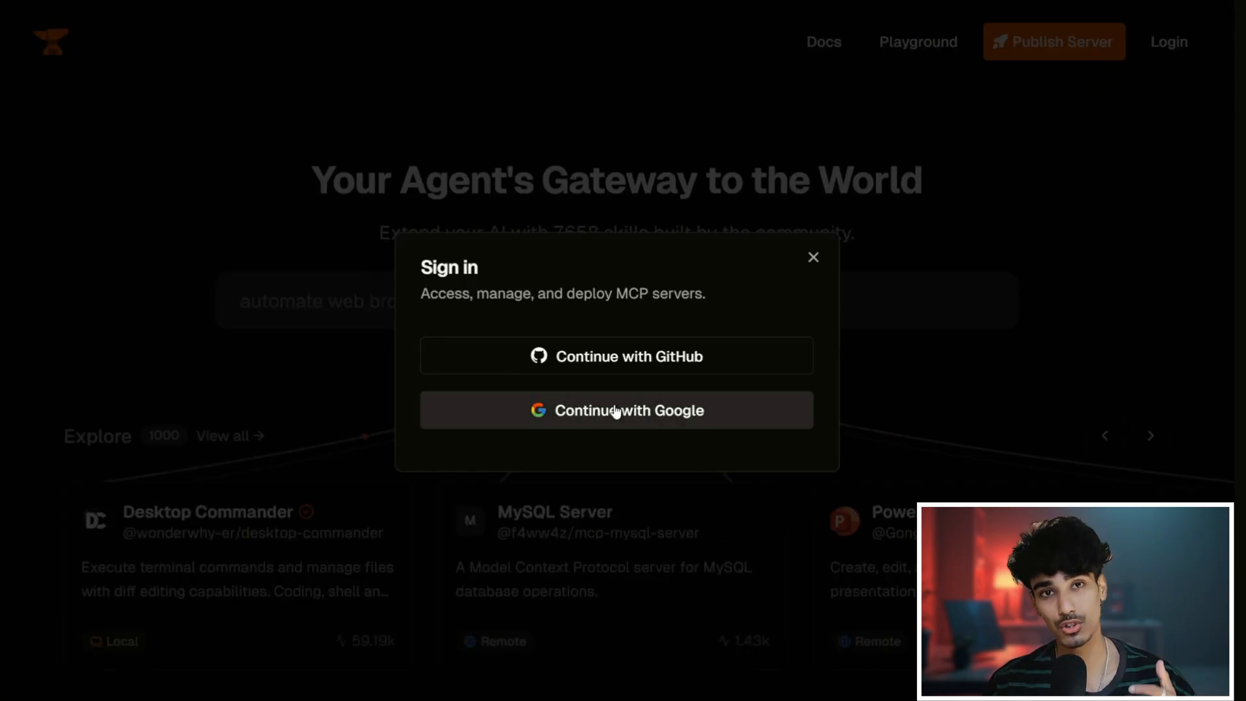
{"action": "left_click", "coordinate": [617, 411]}
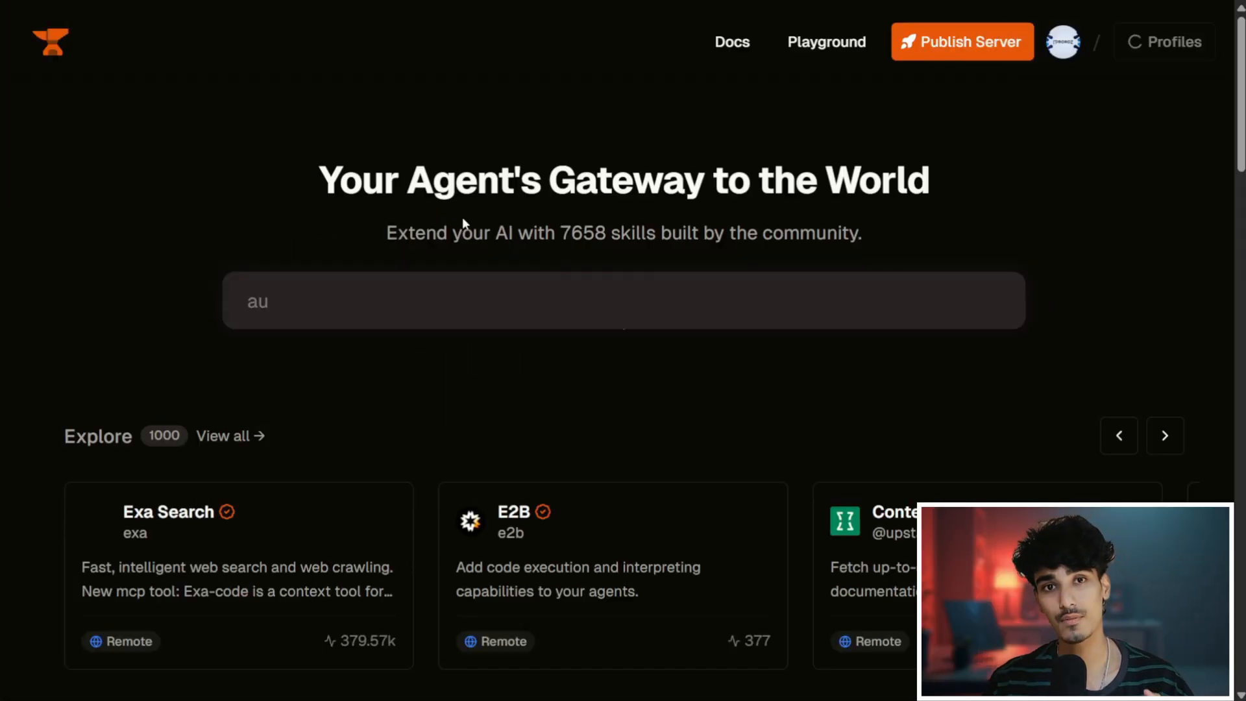
{"action": "type", "text": "tomate web browser interac"}
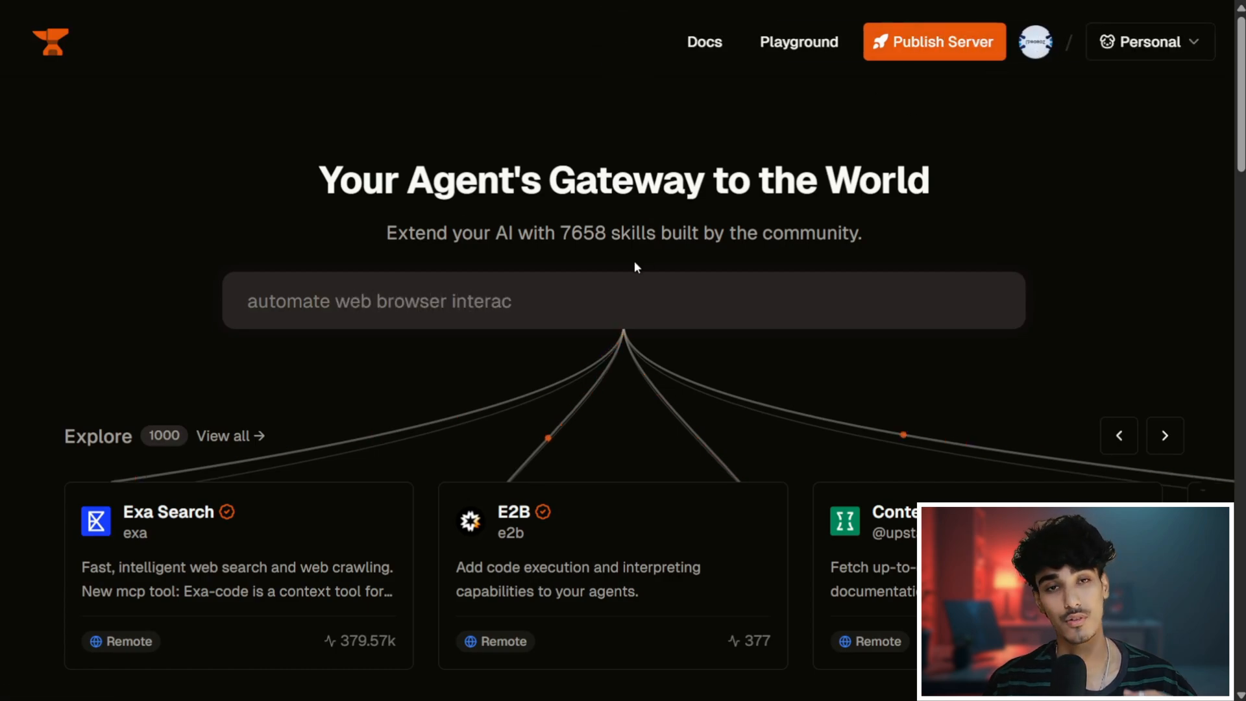
{"action": "type", "text": "tions"}
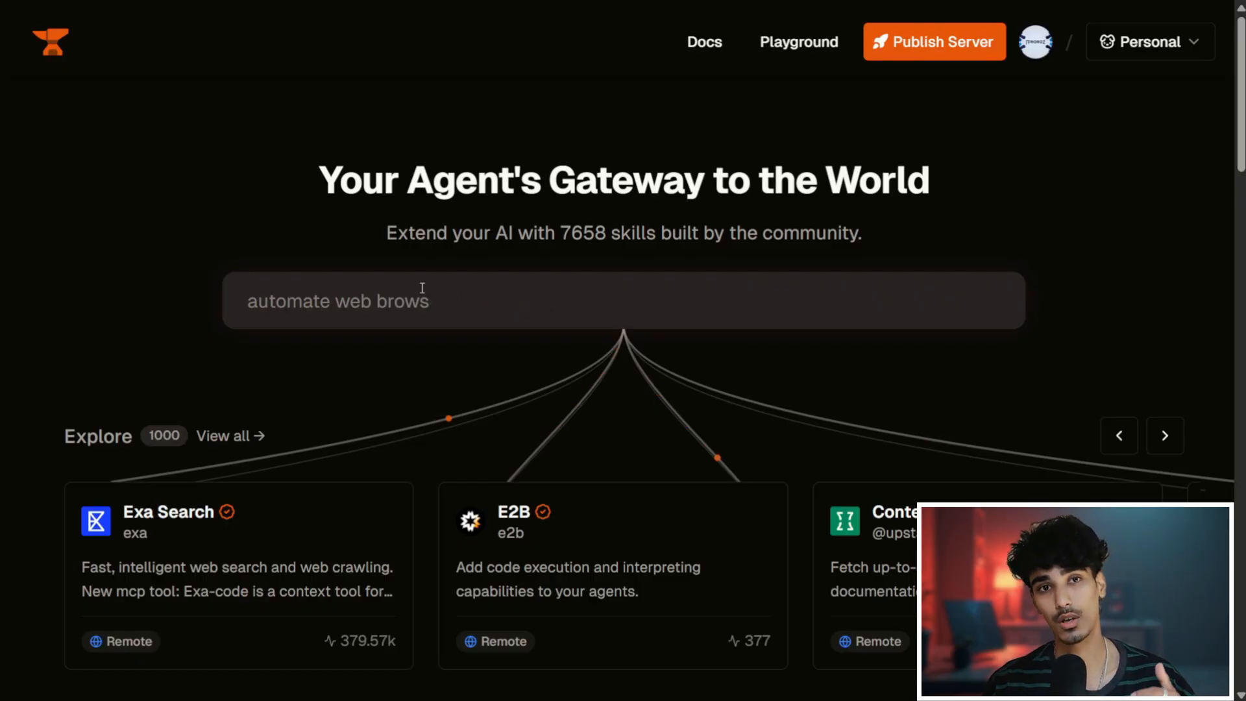
{"action": "type", "text": "se"}
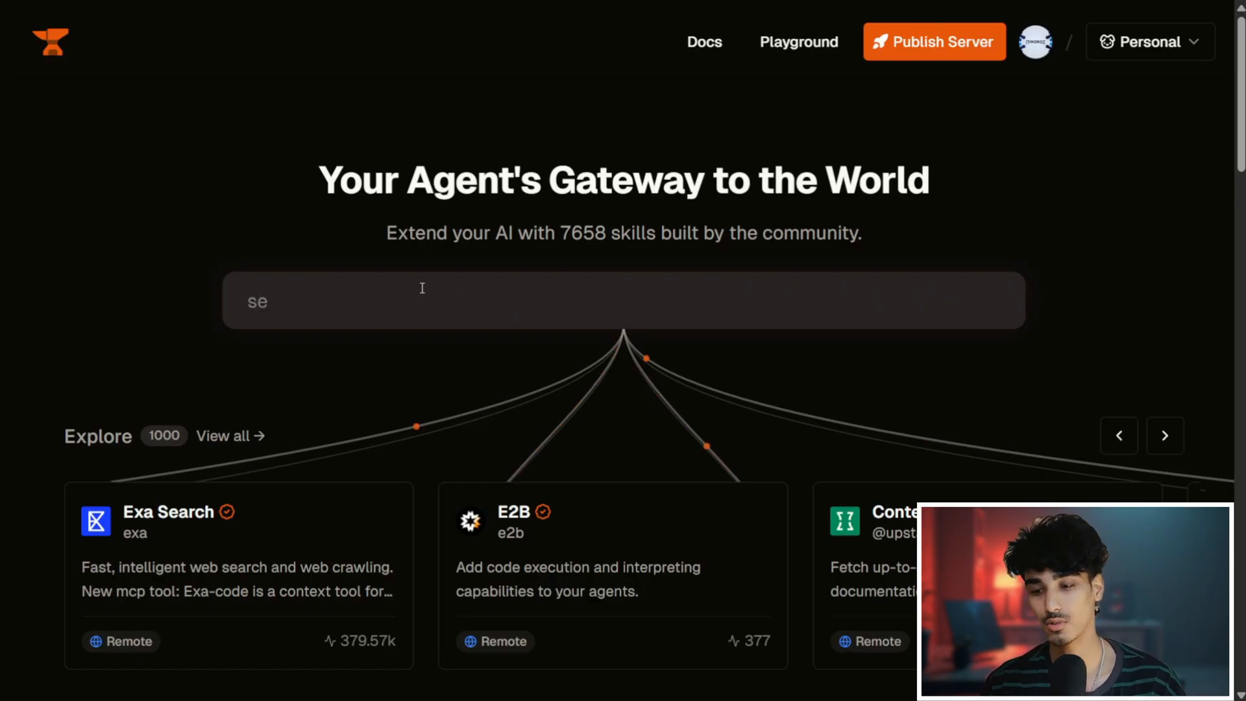
{"action": "type", "text": "c"}
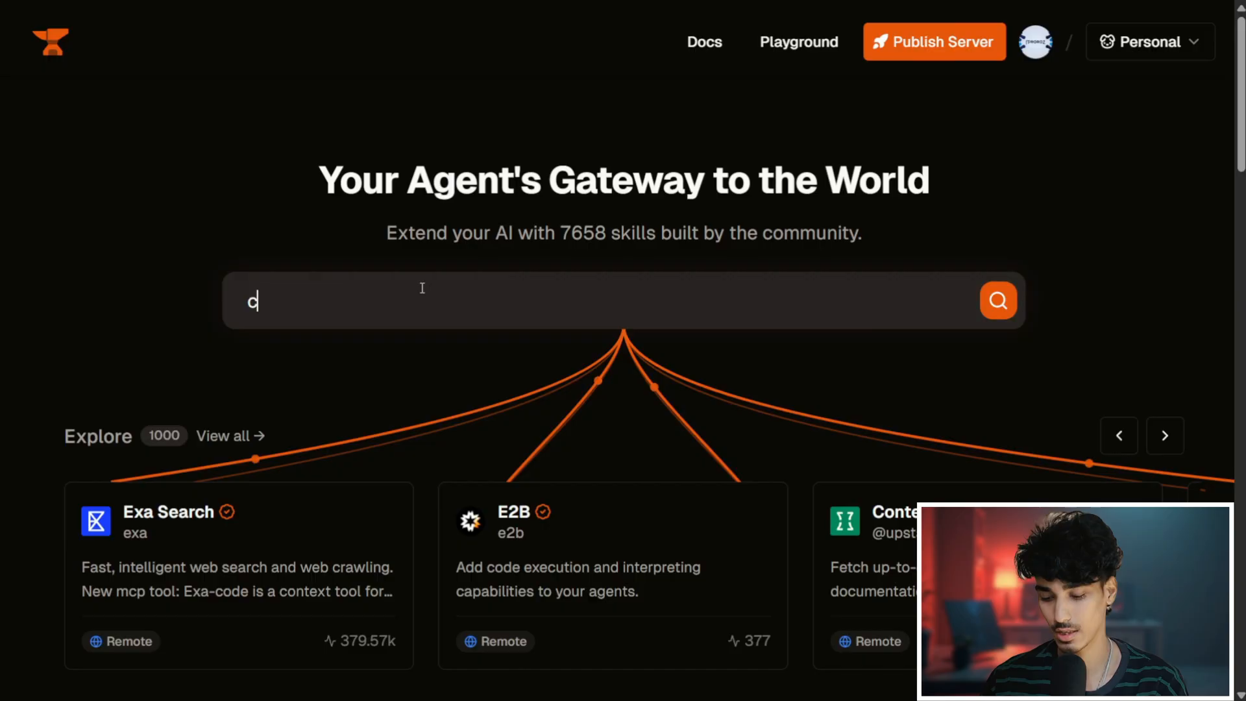
{"action": "type", "text": "ontext7"}
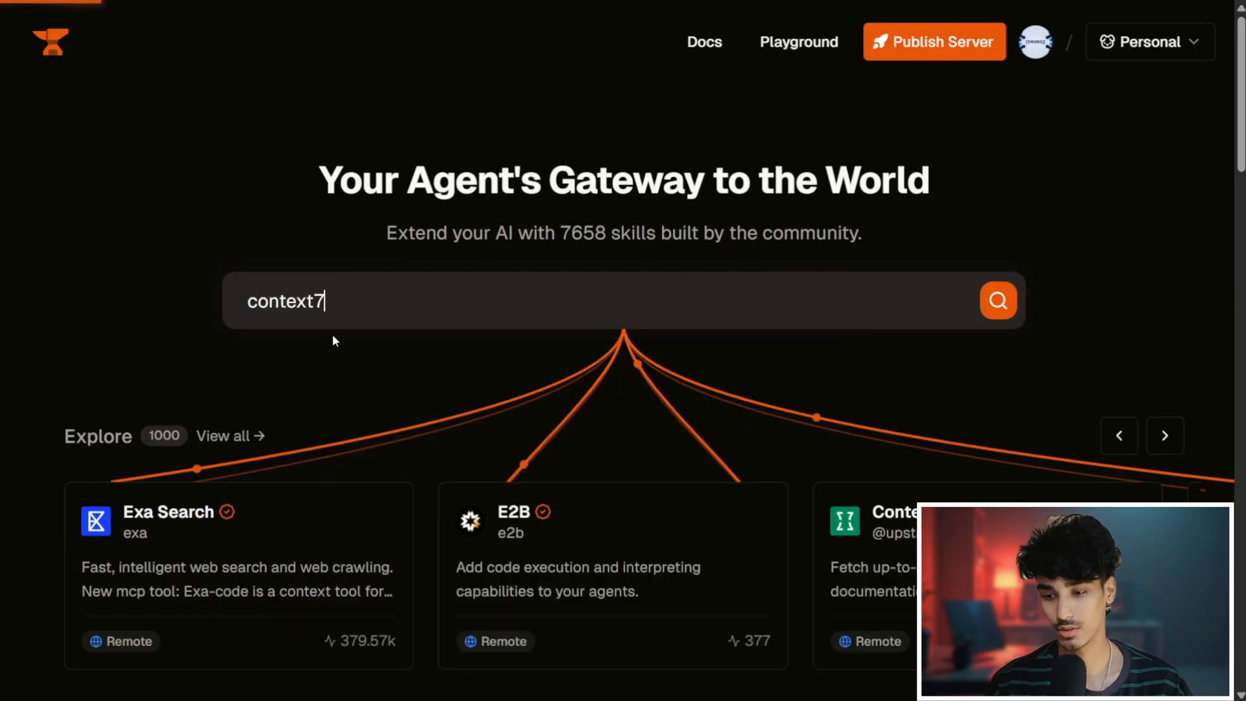
Run the 'context7' search, listing the official Upstash Context7 server first.
{"action": "left_click", "coordinate": [998, 300]}
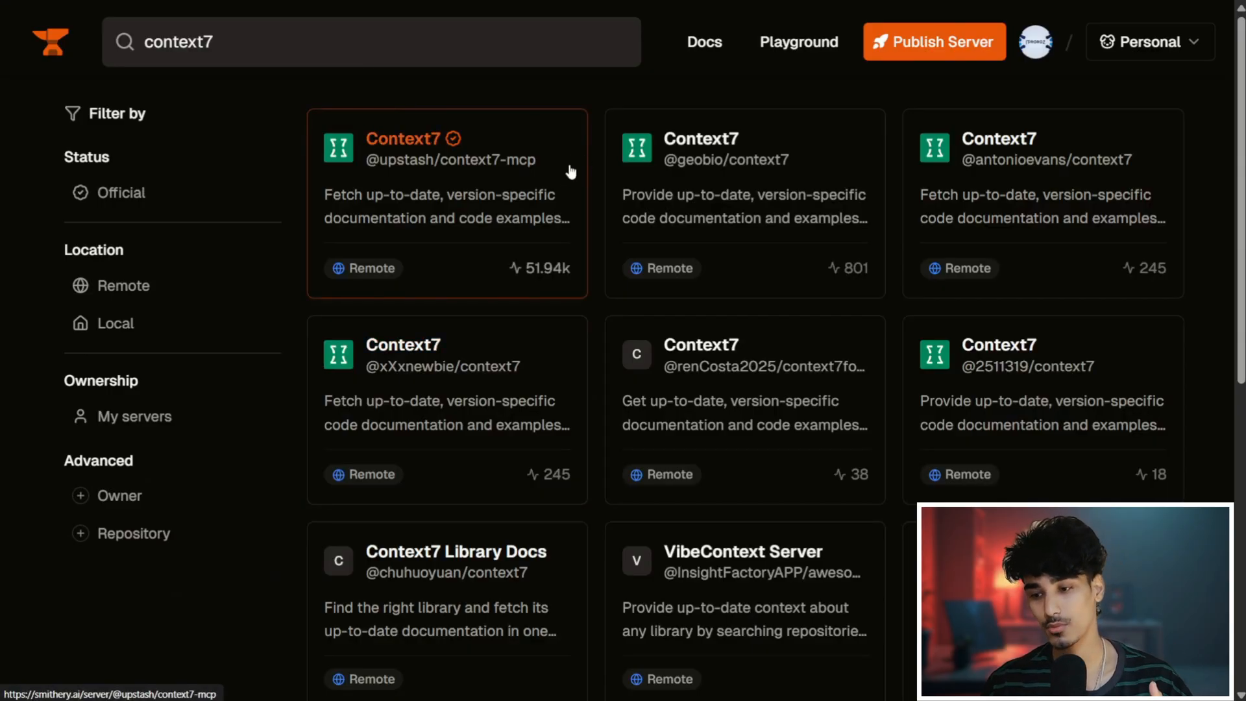
{"action": "mouse_move", "coordinate": [556, 284]}
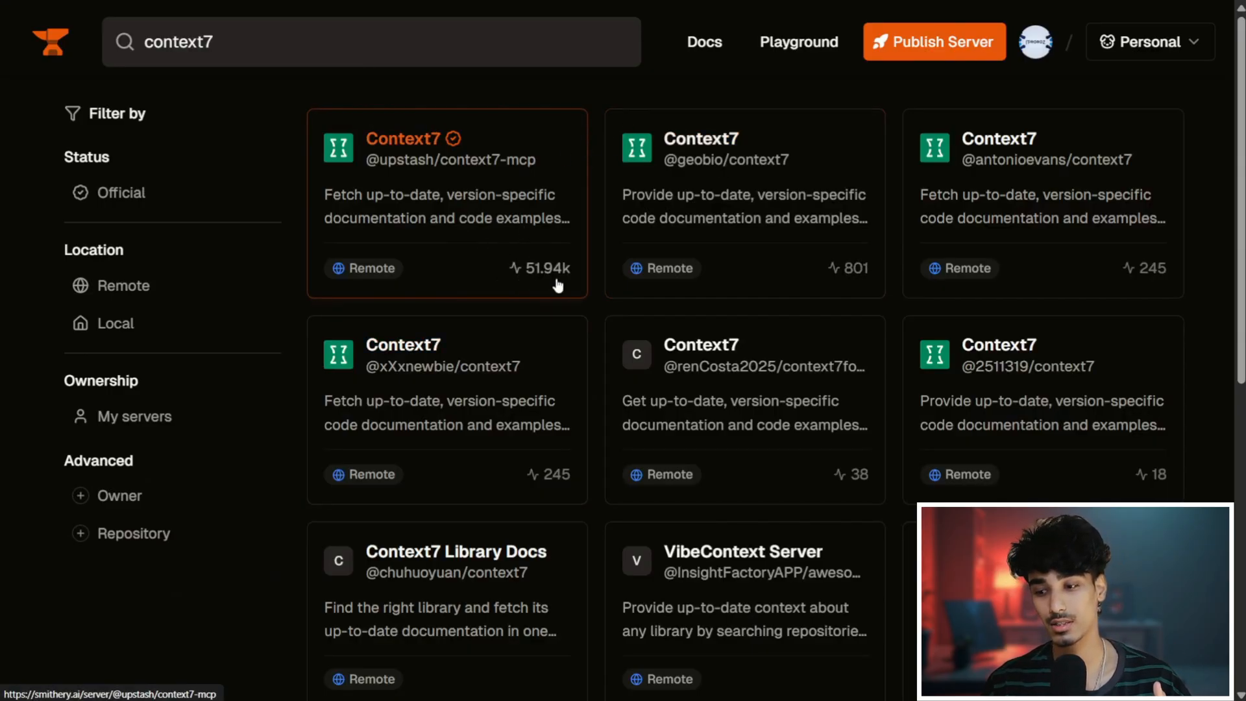
{"action": "mouse_move", "coordinate": [541, 268]}
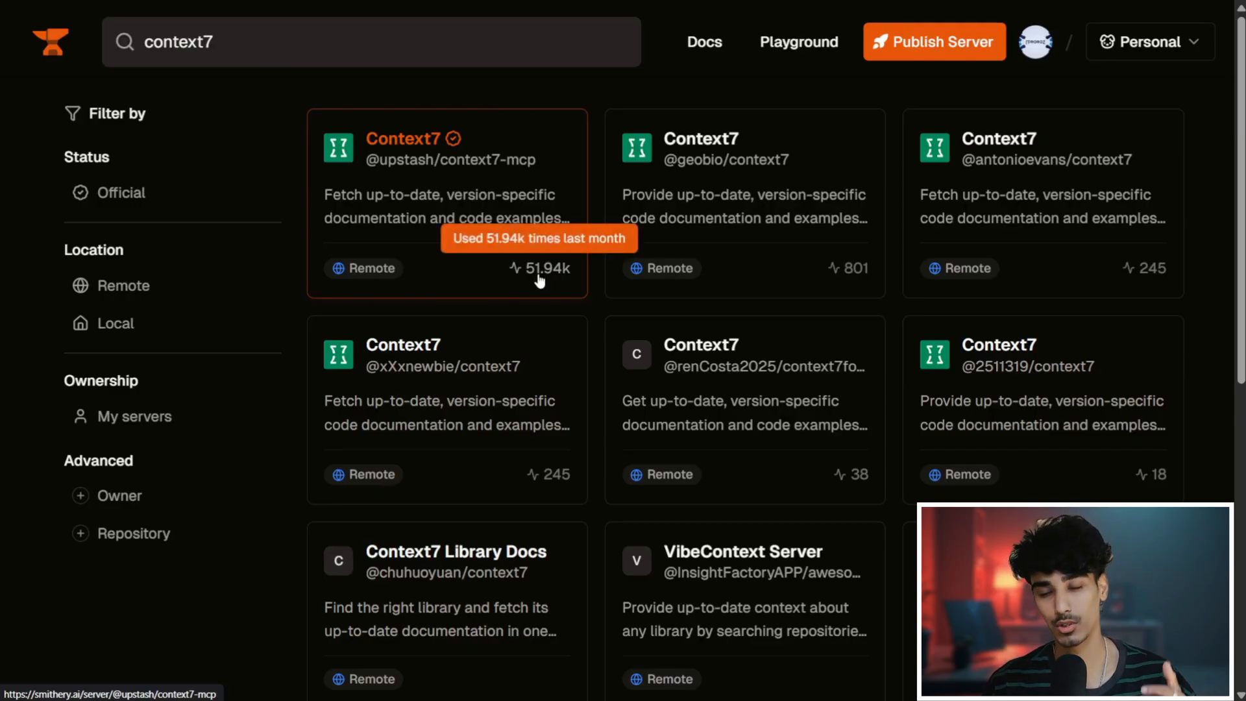
{"action": "mouse_move", "coordinate": [427, 203]}
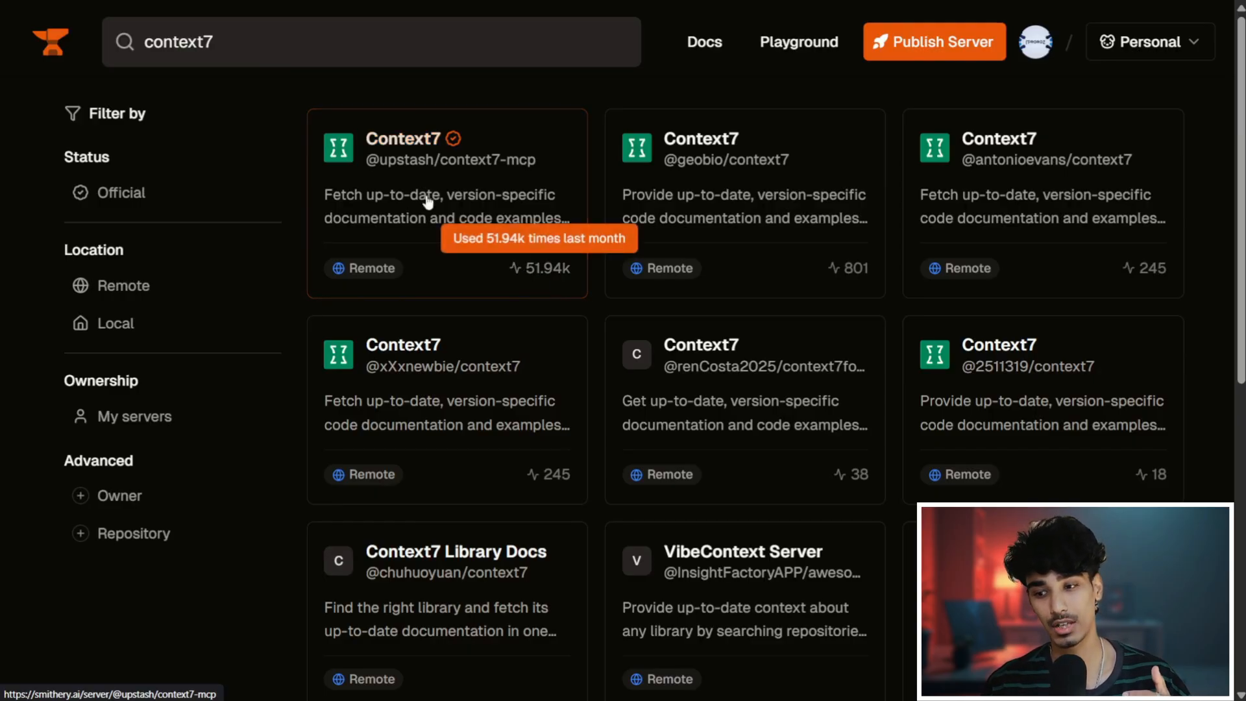
{"action": "mouse_move", "coordinate": [785, 264]}
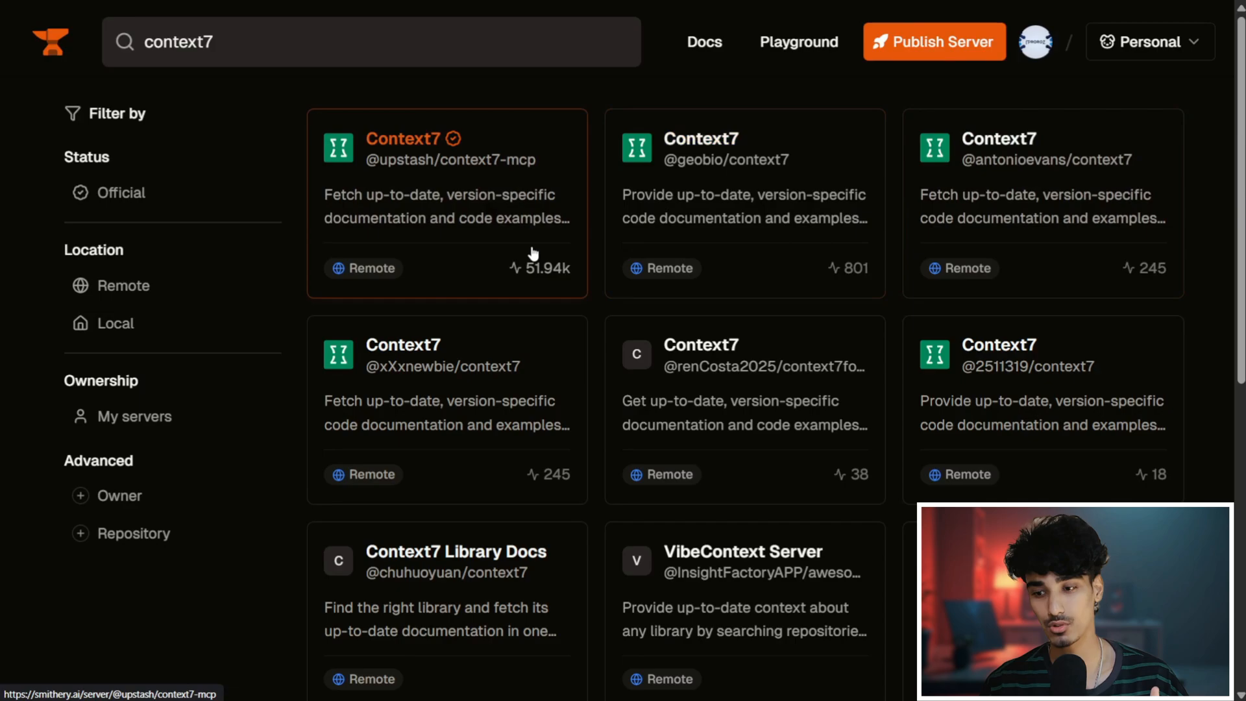
{"action": "mouse_move", "coordinate": [445, 215]}
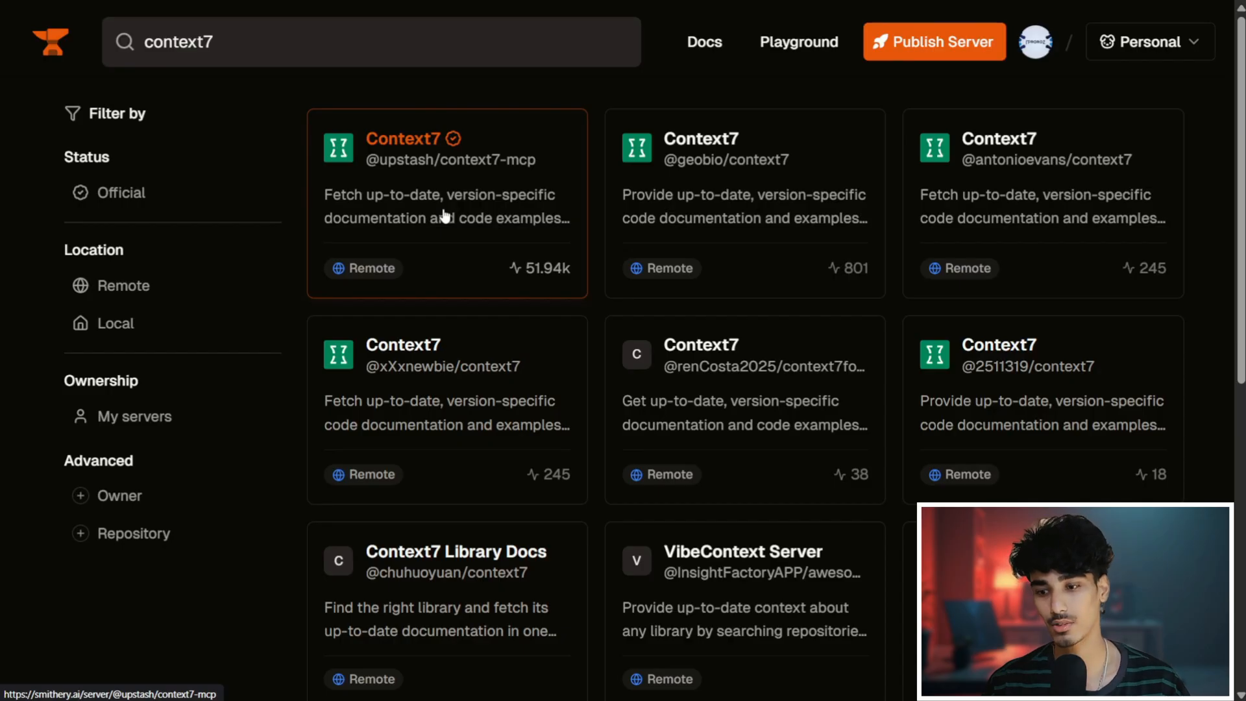
{"action": "mouse_move", "coordinate": [661, 256]}
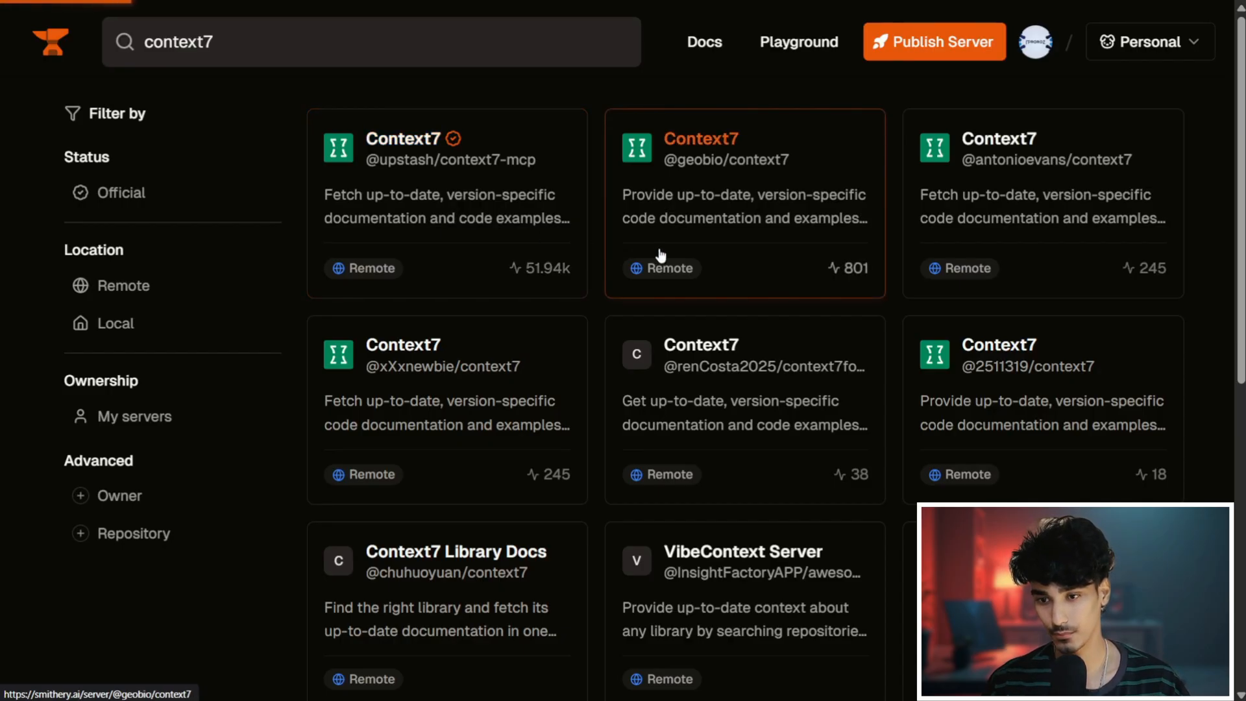
Open the Upstash Context7 page and choose Cursor under 'Or add to your client'.
{"action": "left_click", "coordinate": [446, 203]}
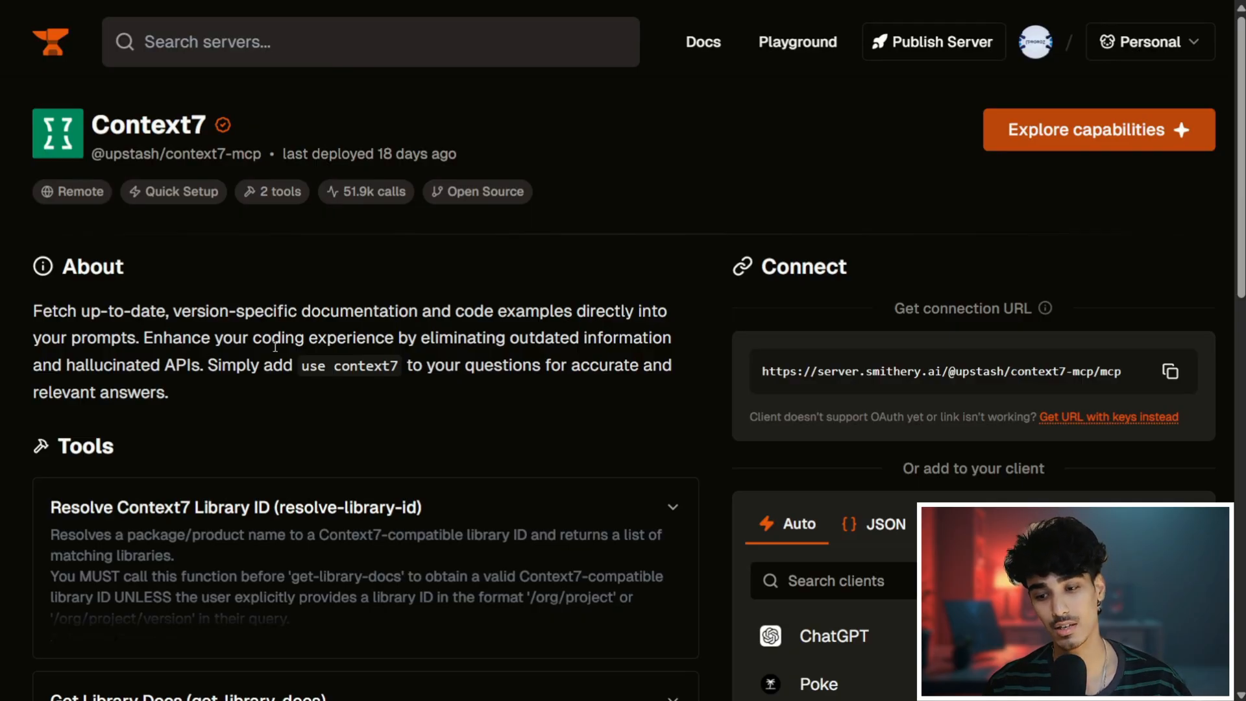
{"action": "mouse_move", "coordinate": [375, 392]}
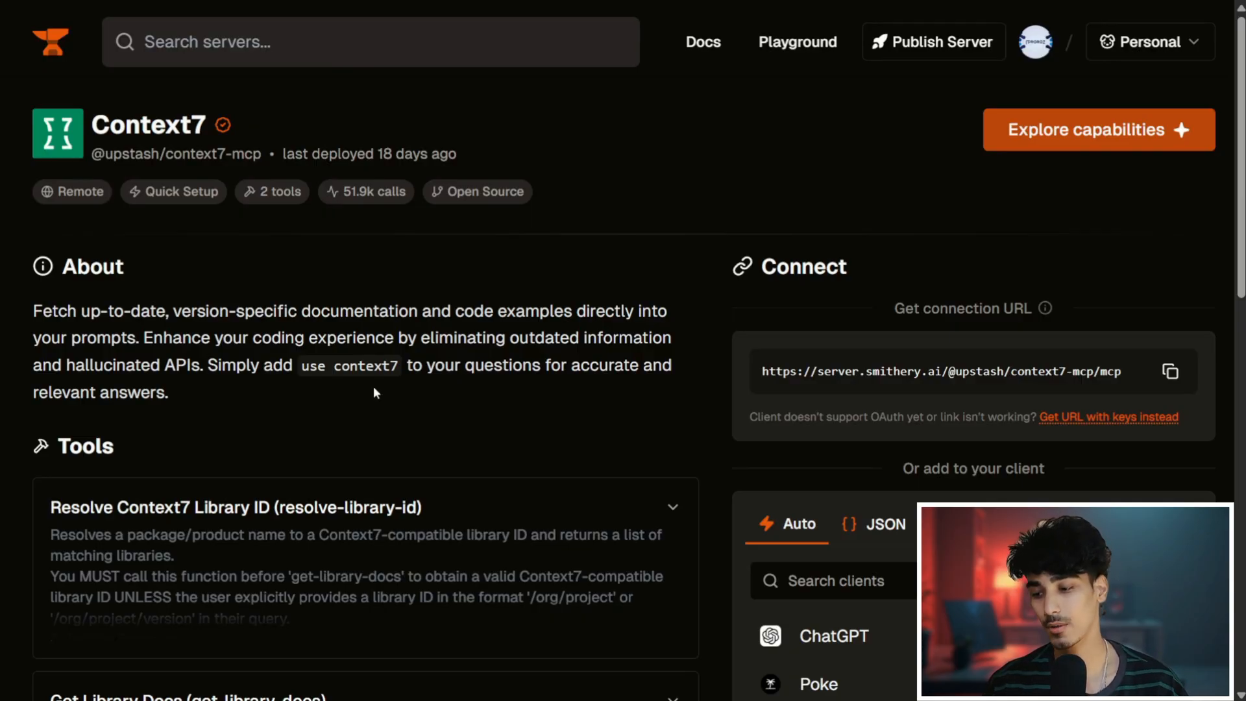
{"action": "scroll", "scroll_direction": "down", "scroll_amount": 3}
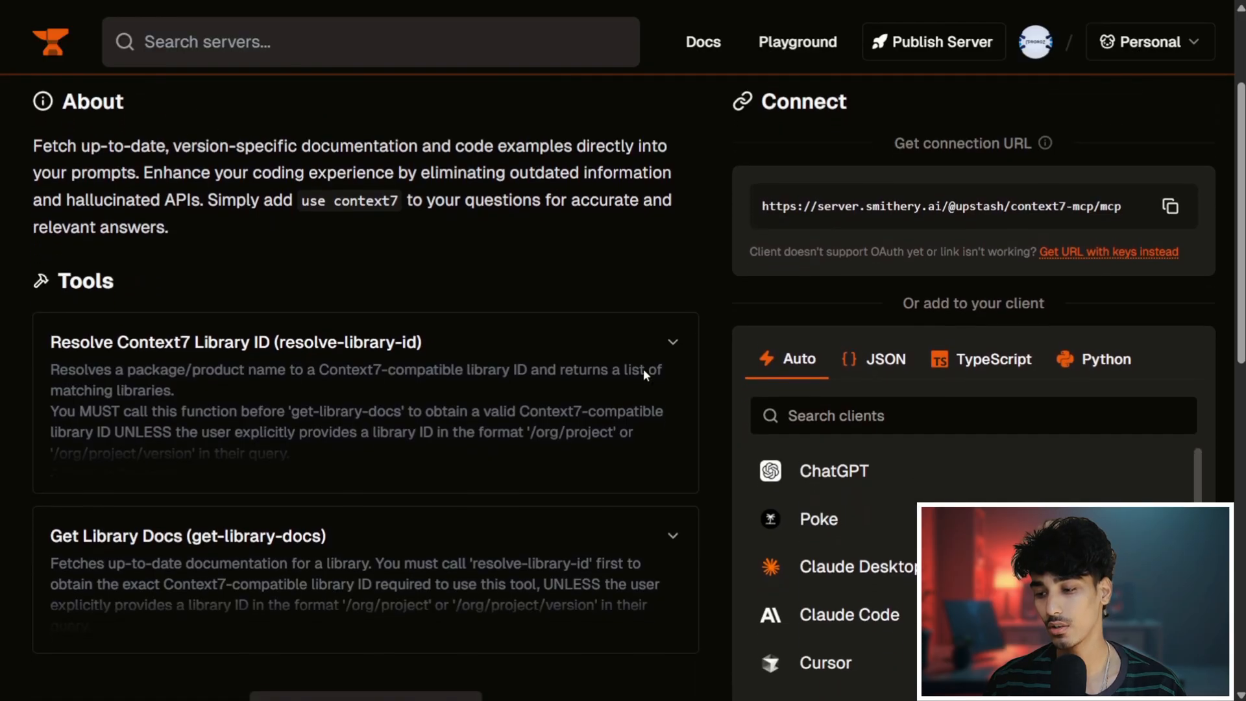
{"action": "scroll", "scroll_direction": "down", "scroll_amount": 3}
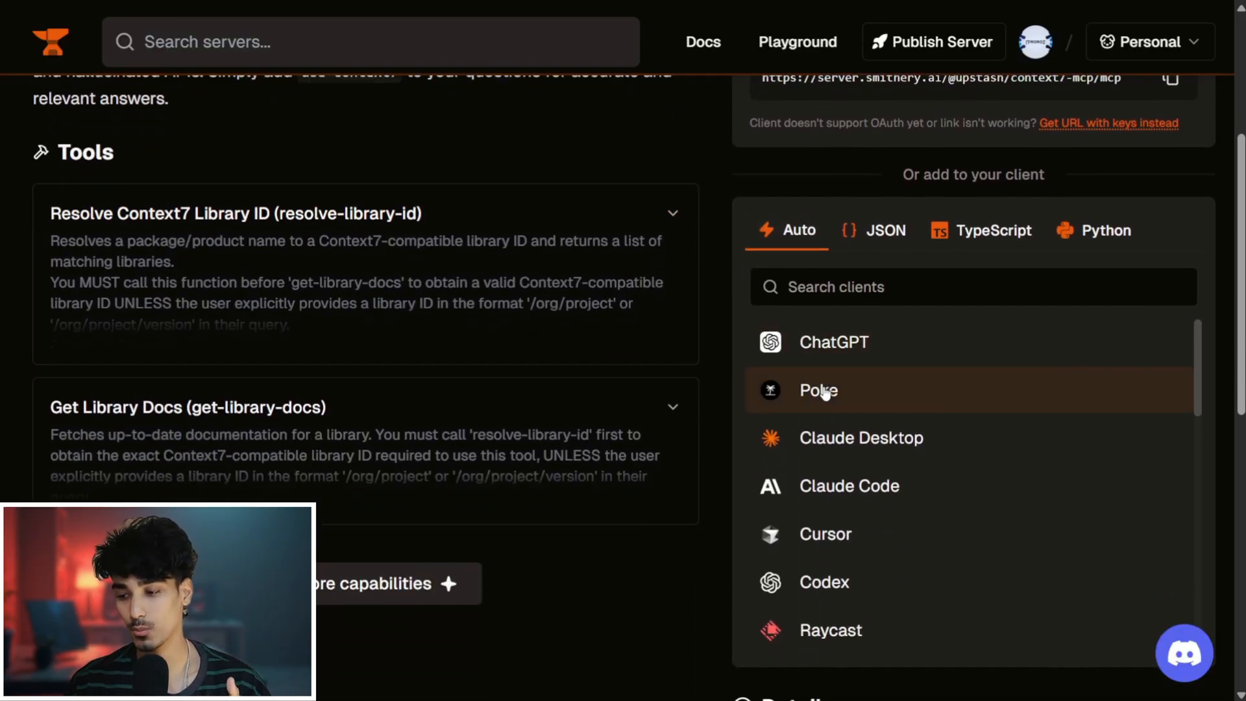
{"action": "mouse_move", "coordinate": [849, 486]}
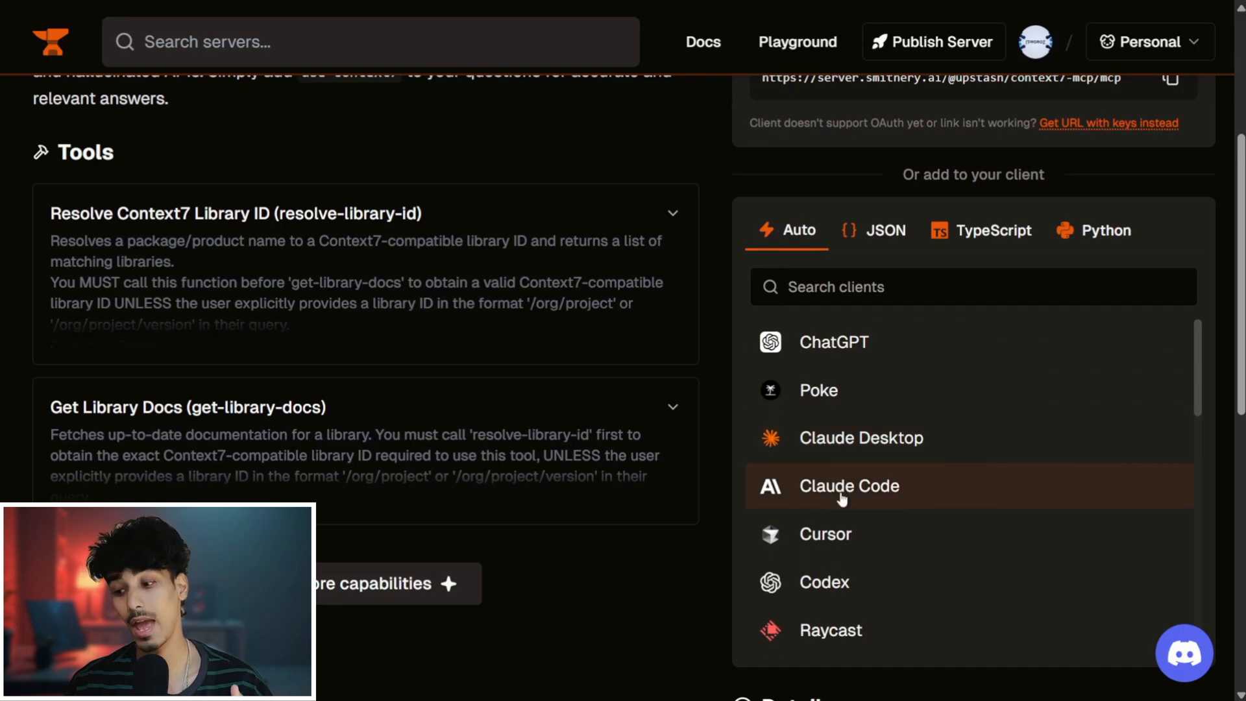
{"action": "mouse_move", "coordinate": [824, 534]}
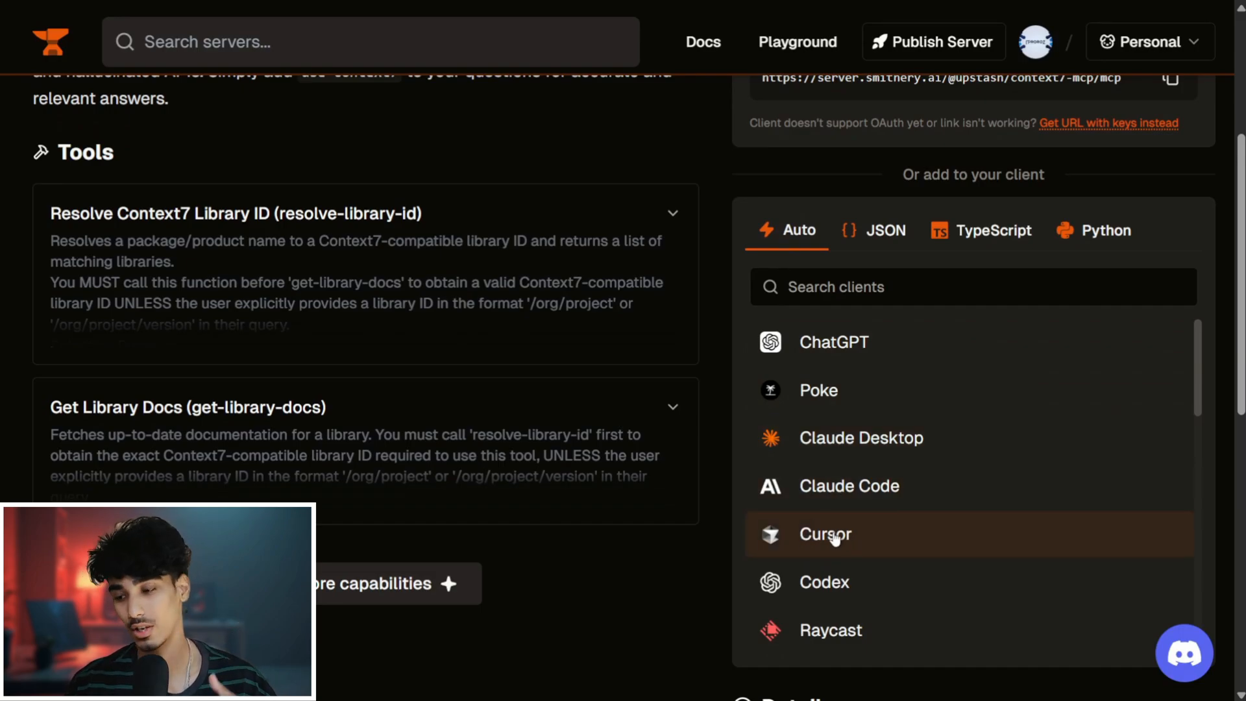
{"action": "left_click", "coordinate": [824, 534]}
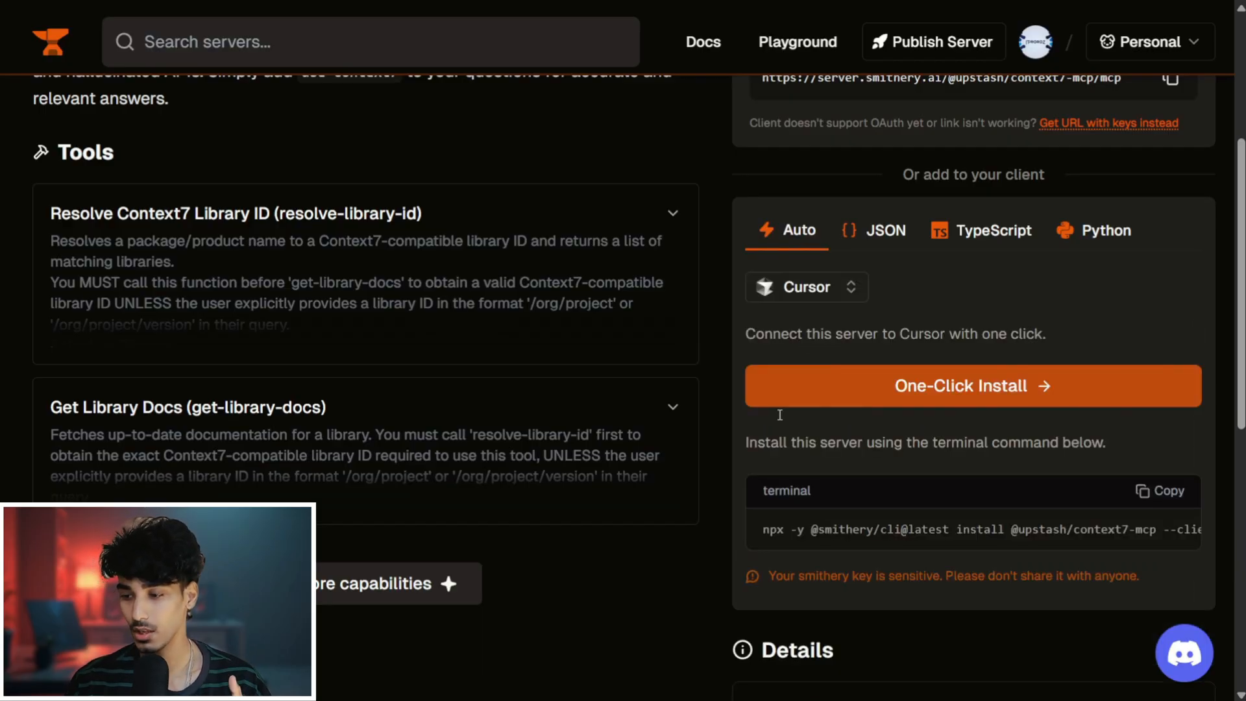
{"action": "mouse_move", "coordinate": [948, 395]}
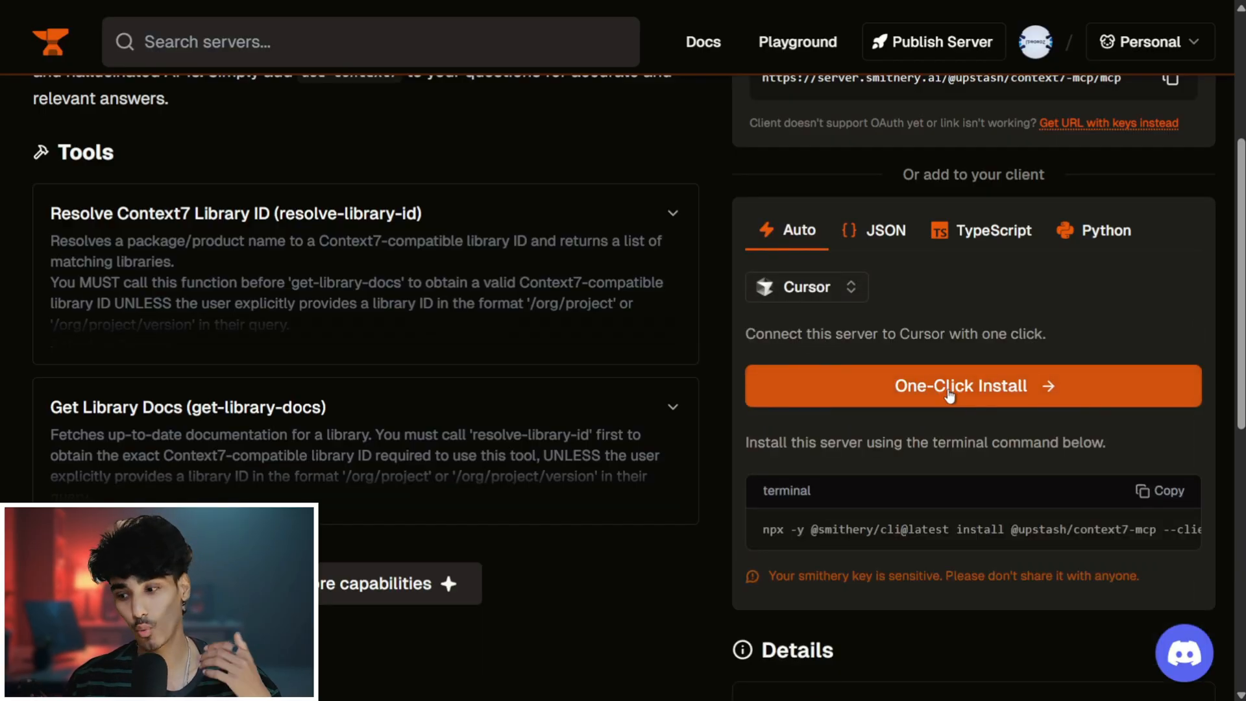
{"action": "mouse_move", "coordinate": [935, 523]}
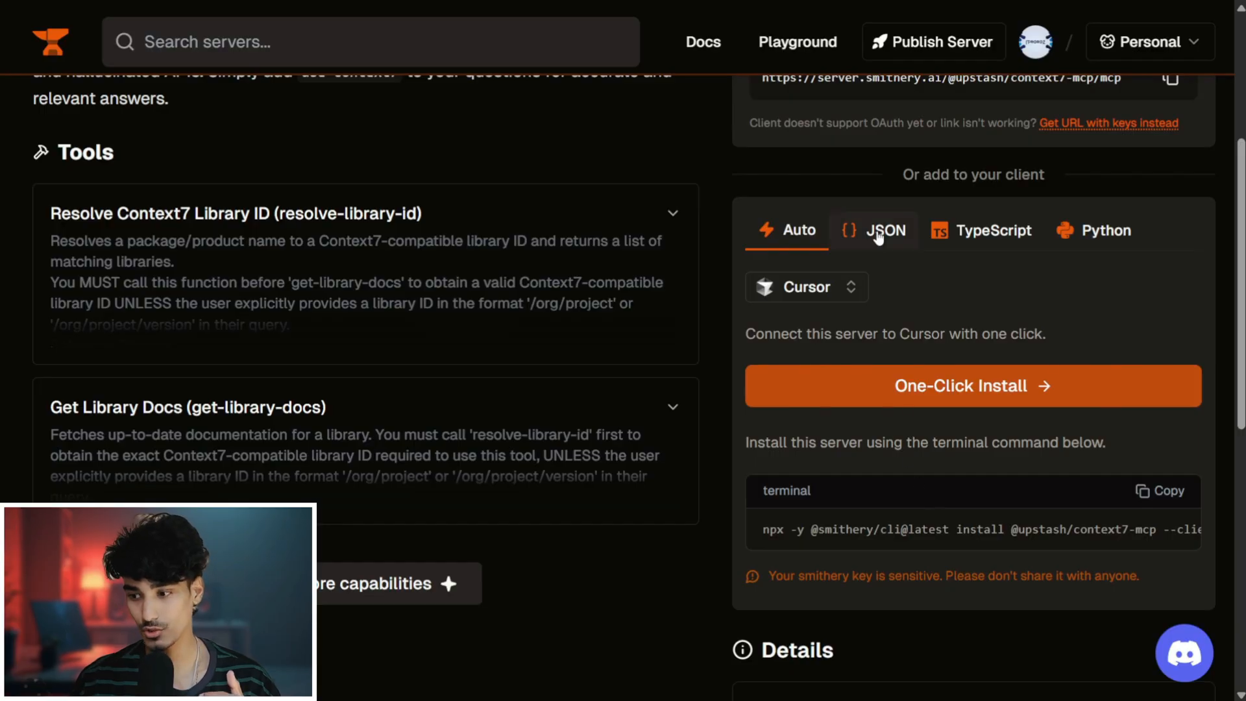
{"action": "left_click", "coordinate": [872, 231]}
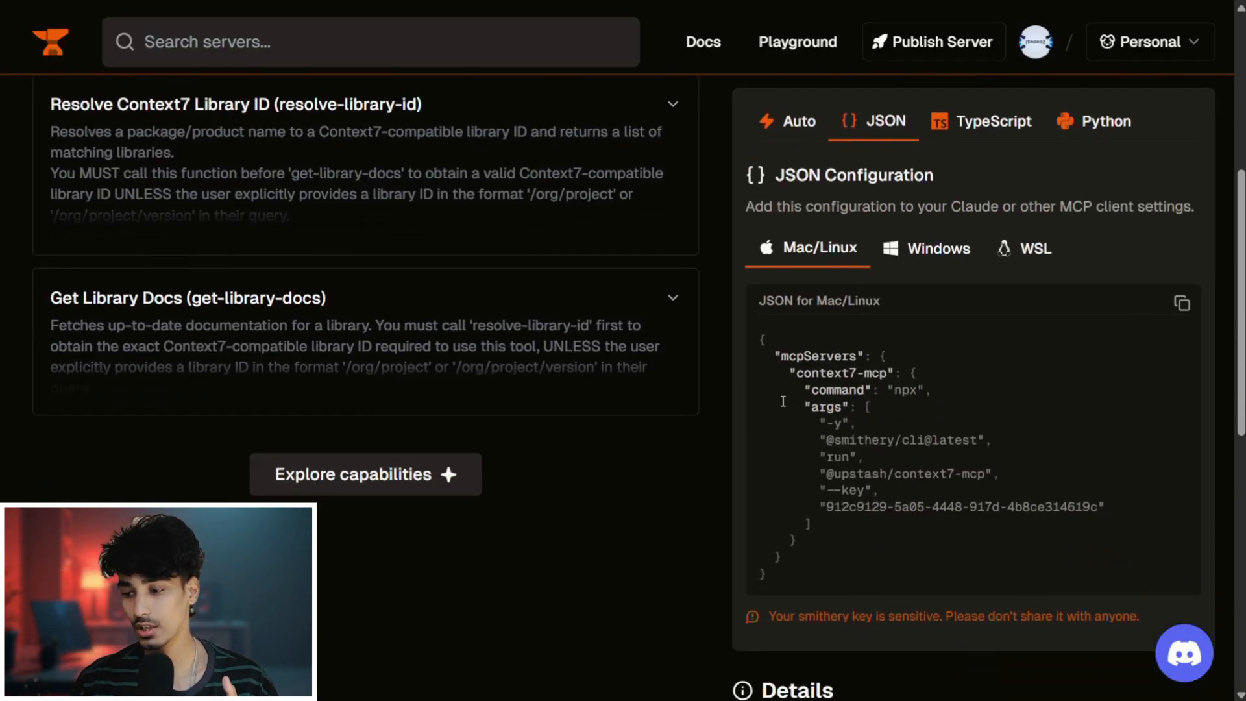
{"action": "mouse_move", "coordinate": [836, 403]}
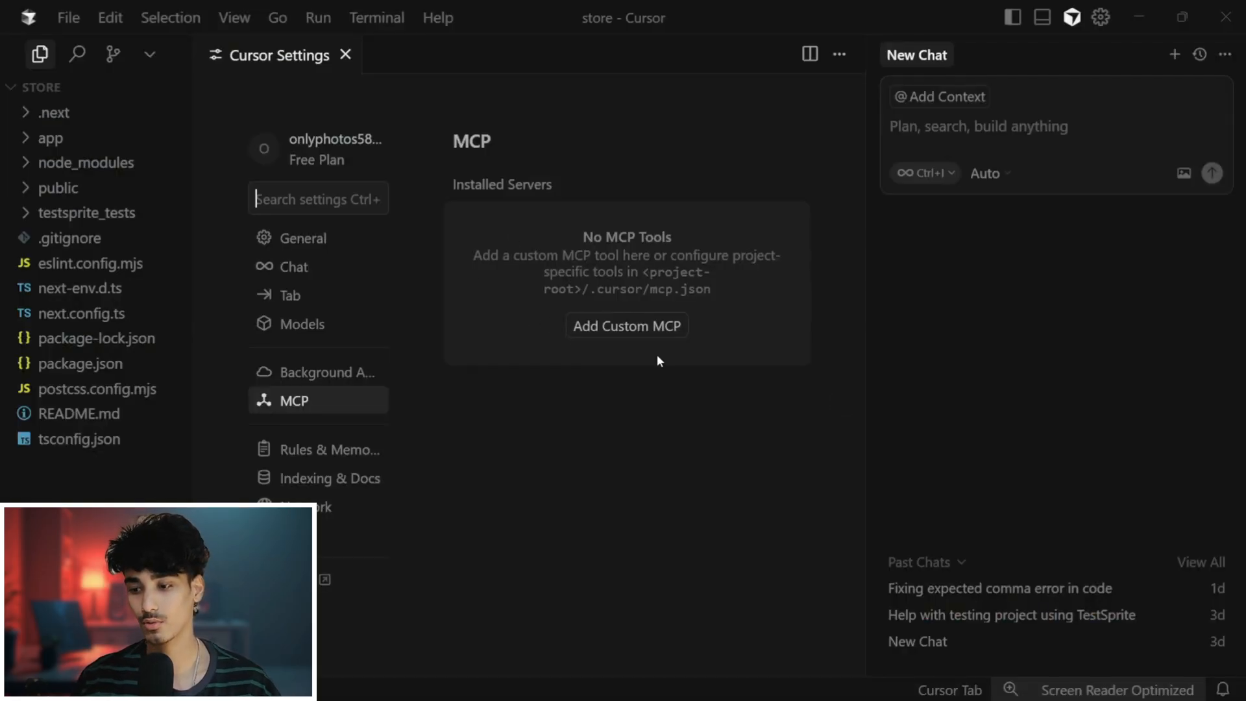
{"action": "left_click", "coordinate": [626, 326]}
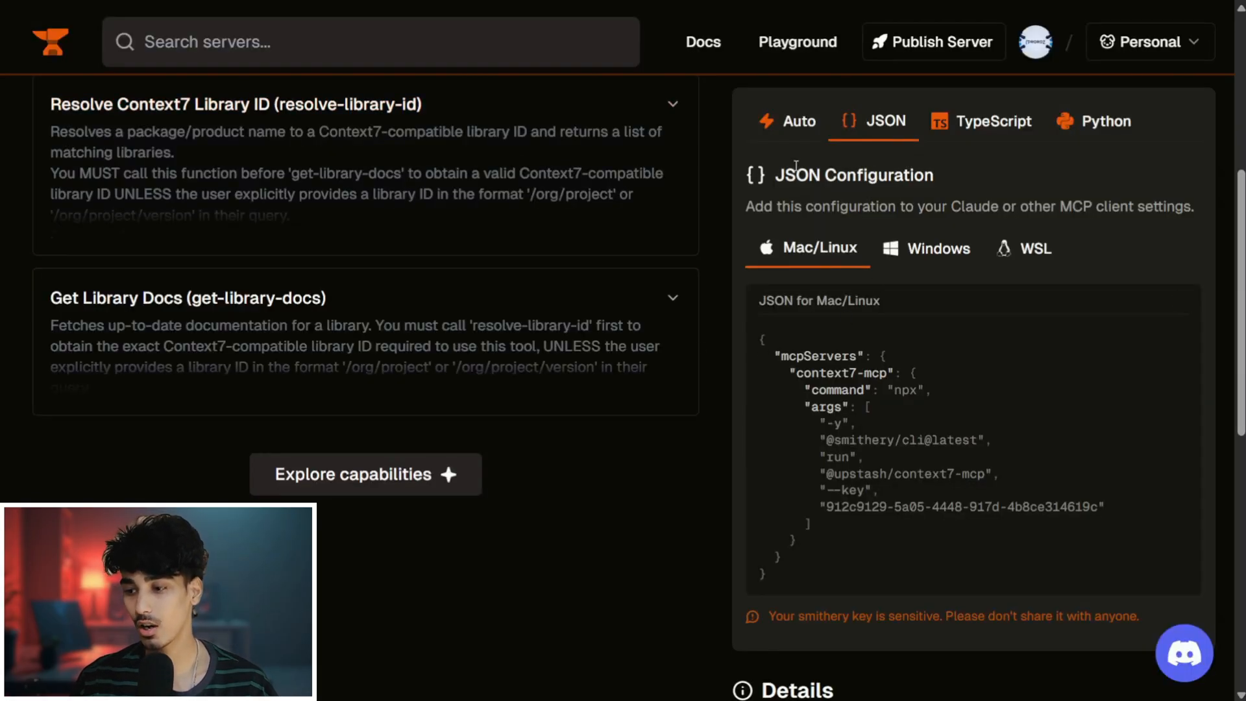
{"action": "left_click", "coordinate": [796, 121]}
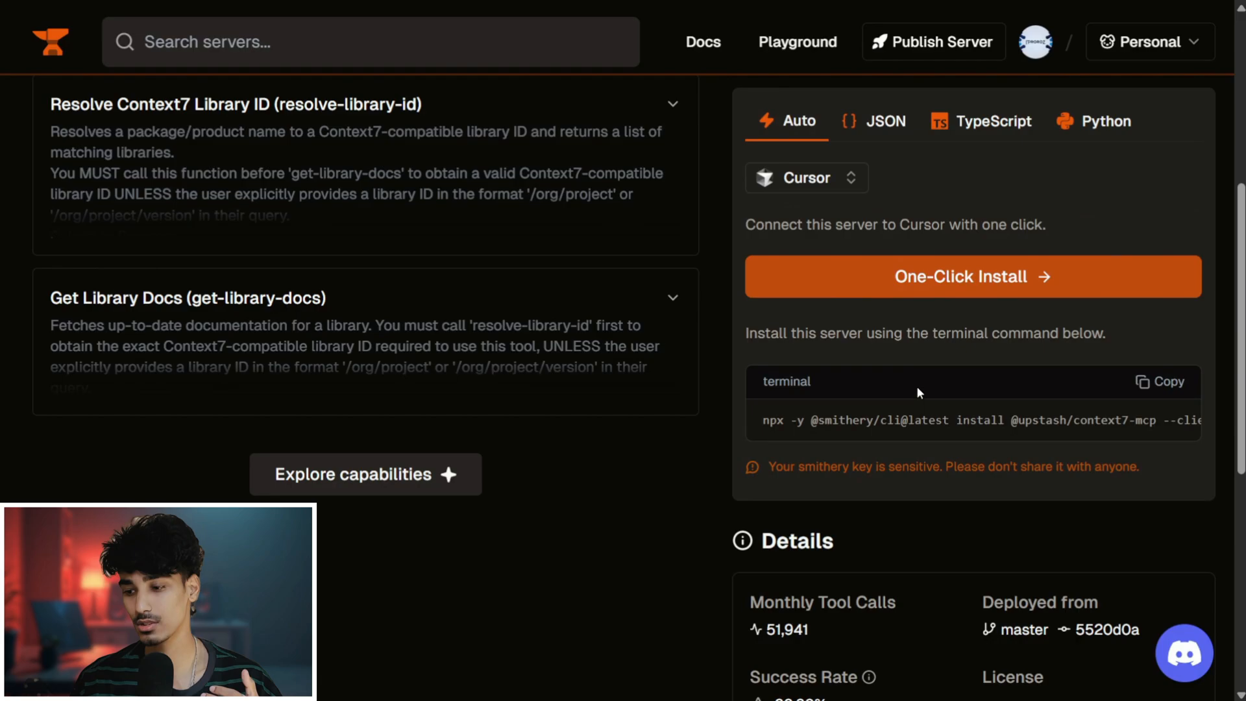
{"action": "mouse_move", "coordinate": [1095, 410]}
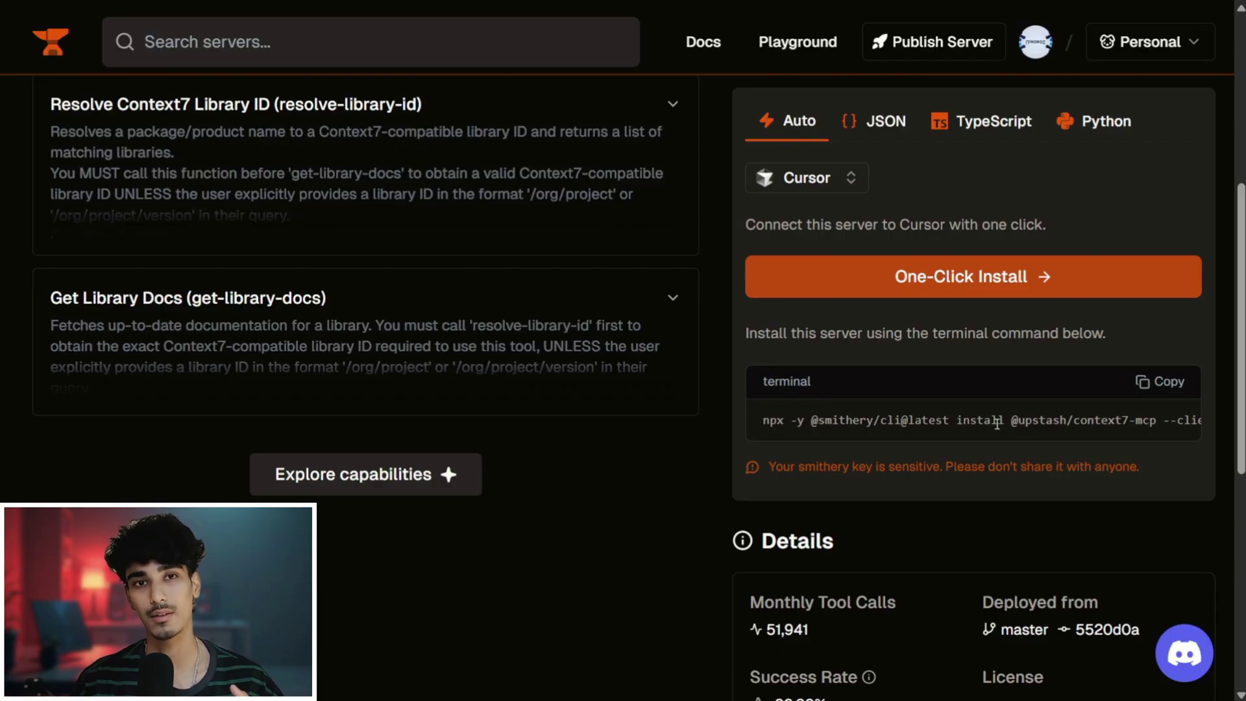
{"action": "mouse_move", "coordinate": [849, 403]}
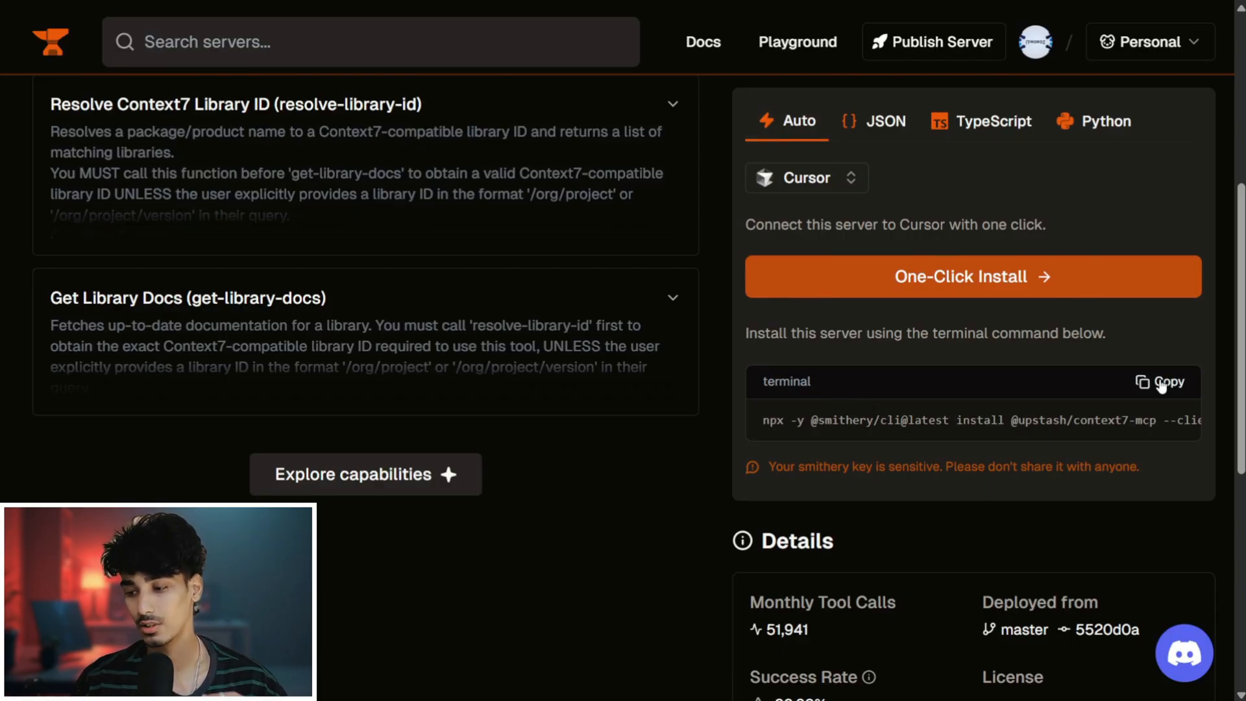
{"action": "left_click", "coordinate": [1160, 382]}
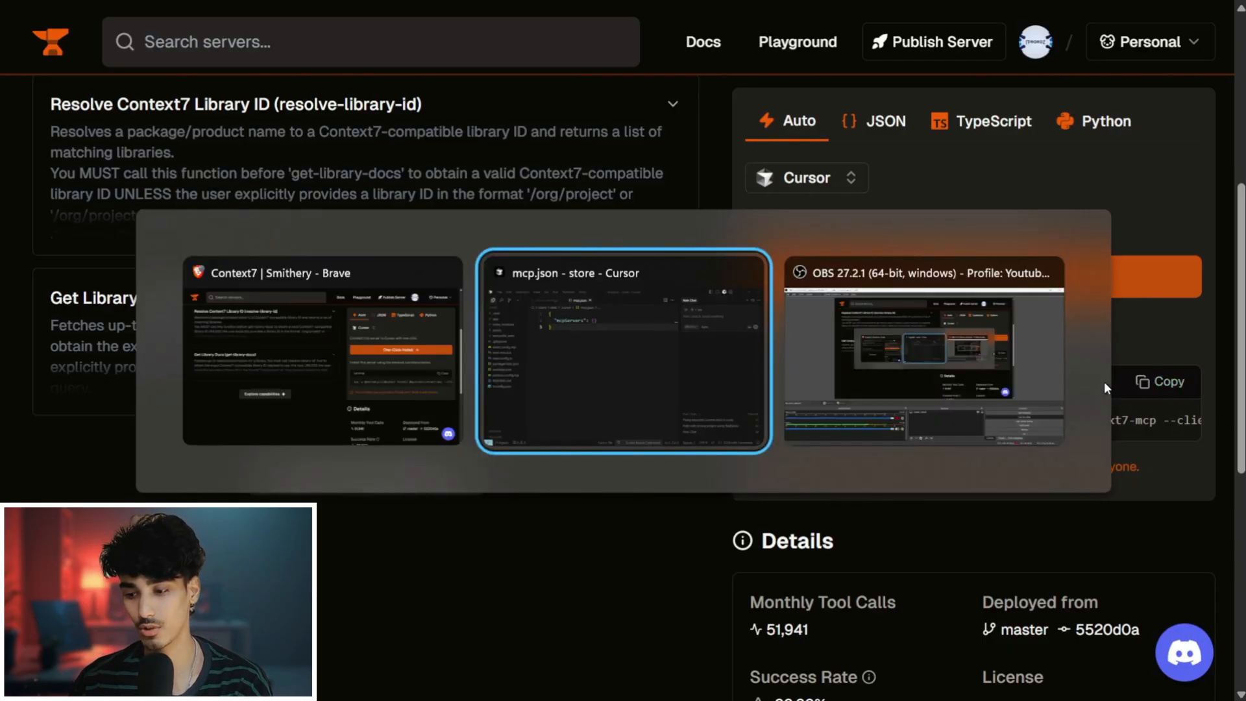
{"action": "left_click", "coordinate": [624, 354]}
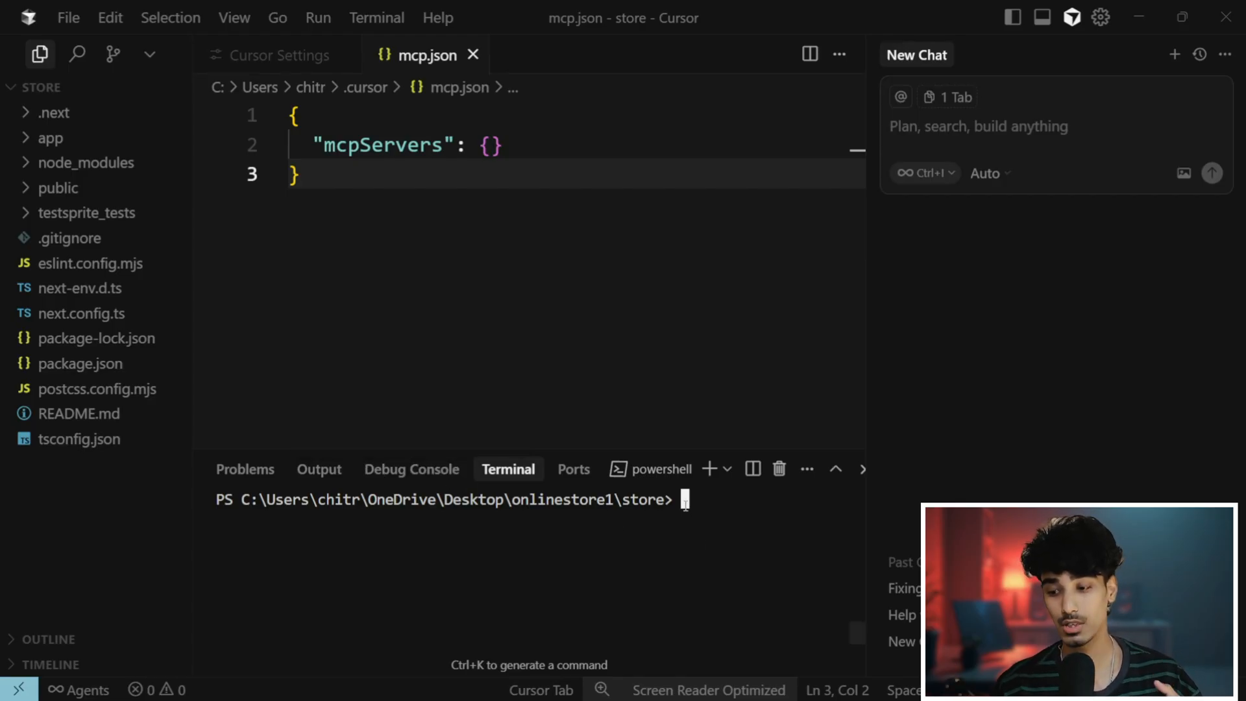
{"action": "mouse_move", "coordinate": [98, 337]}
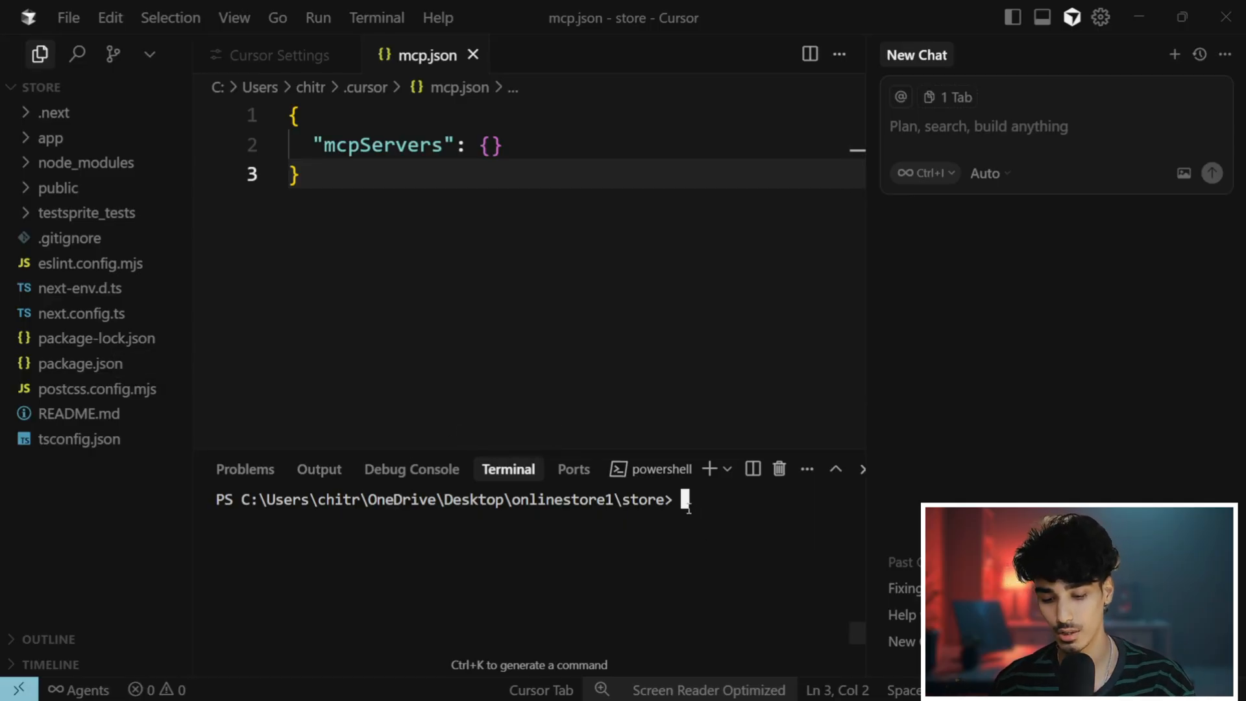
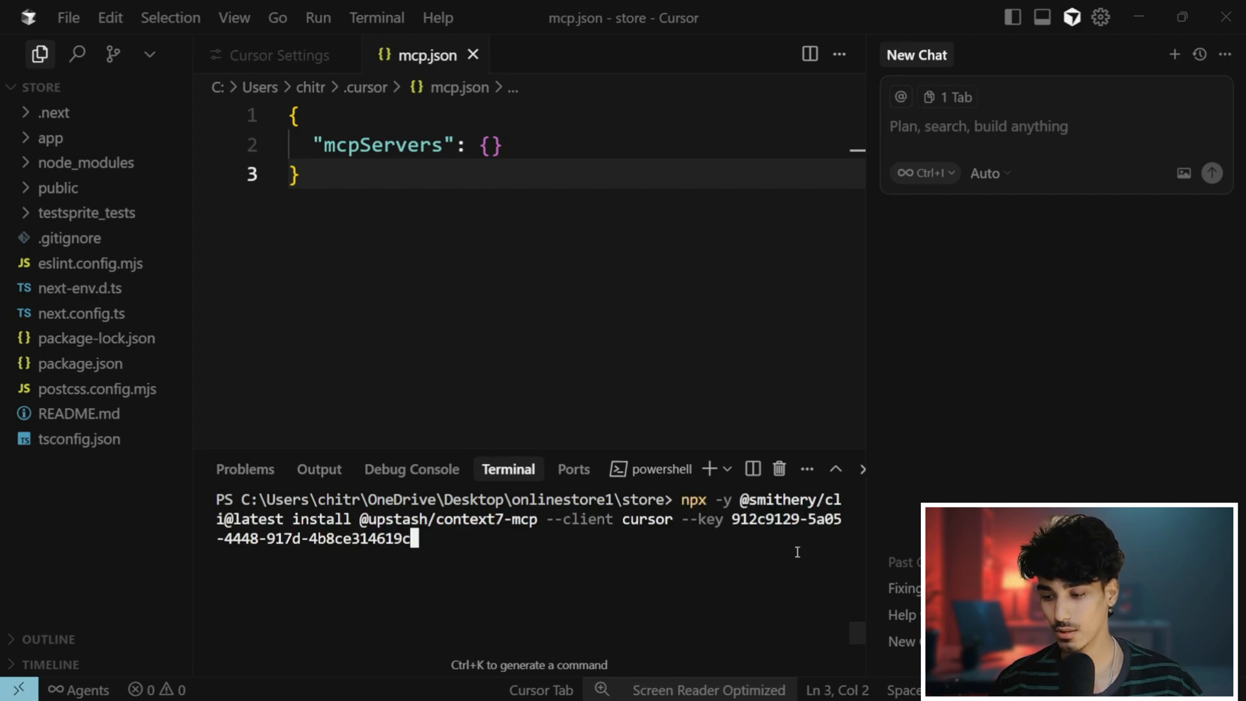
{"action": "key", "text": "Return"}
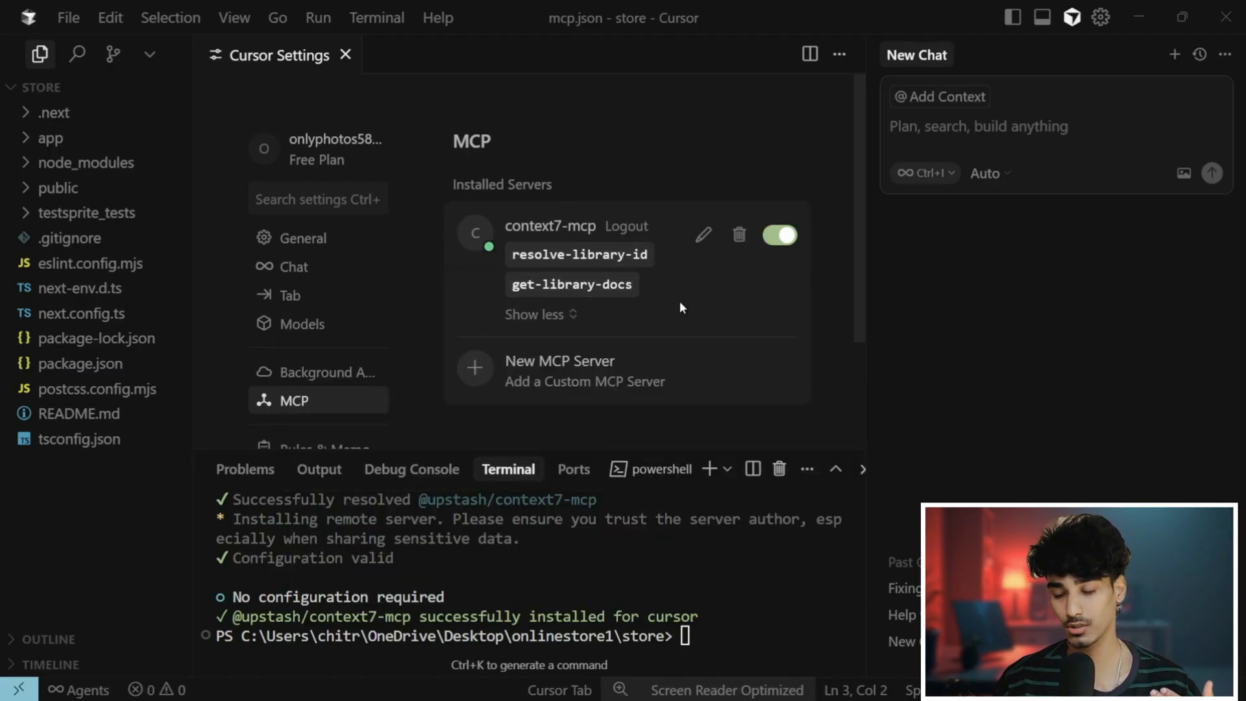
{"action": "mouse_move", "coordinate": [619, 541]}
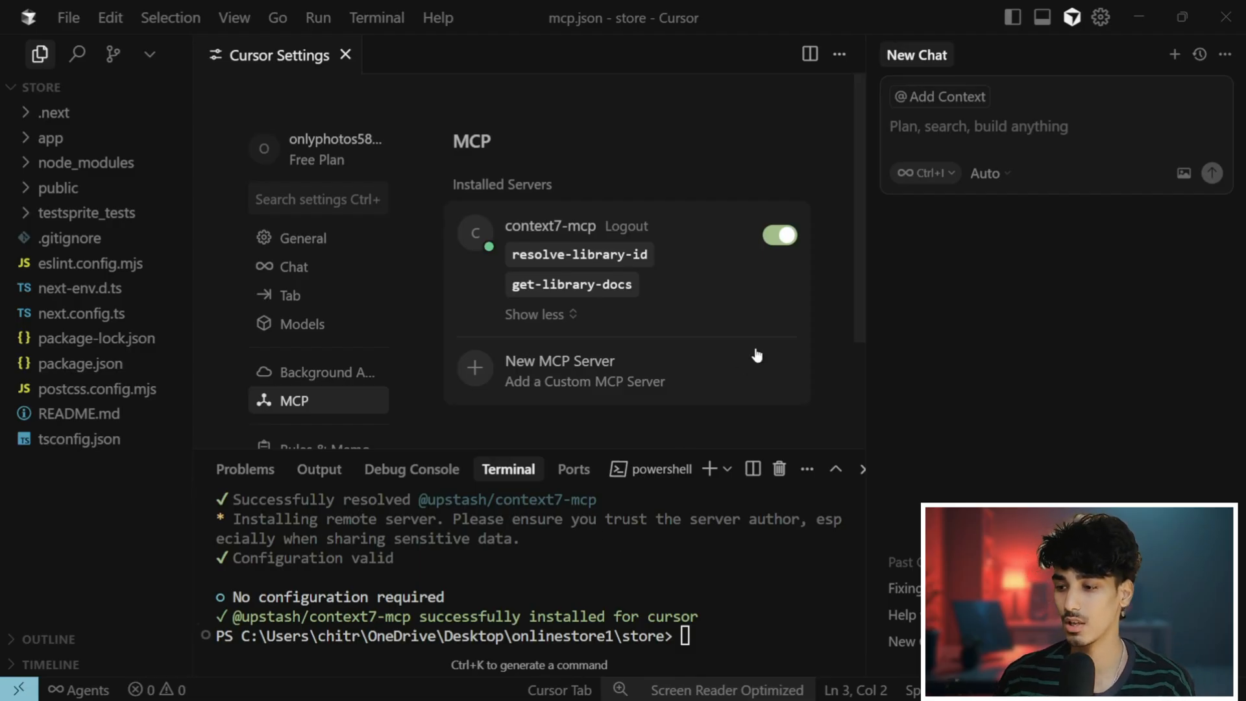
{"action": "mouse_move", "coordinate": [662, 113]}
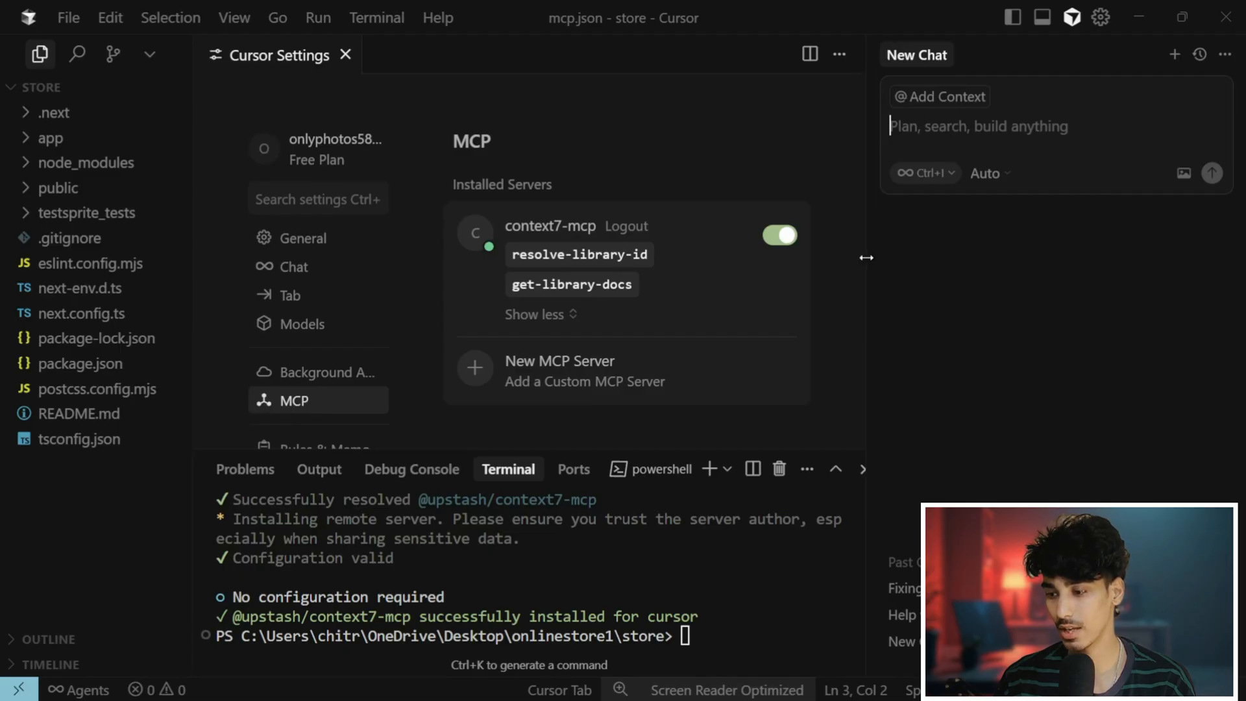
Send the agent 'context7: explain how the checkout work in this project'.
{"action": "type", "text": "context7:"}
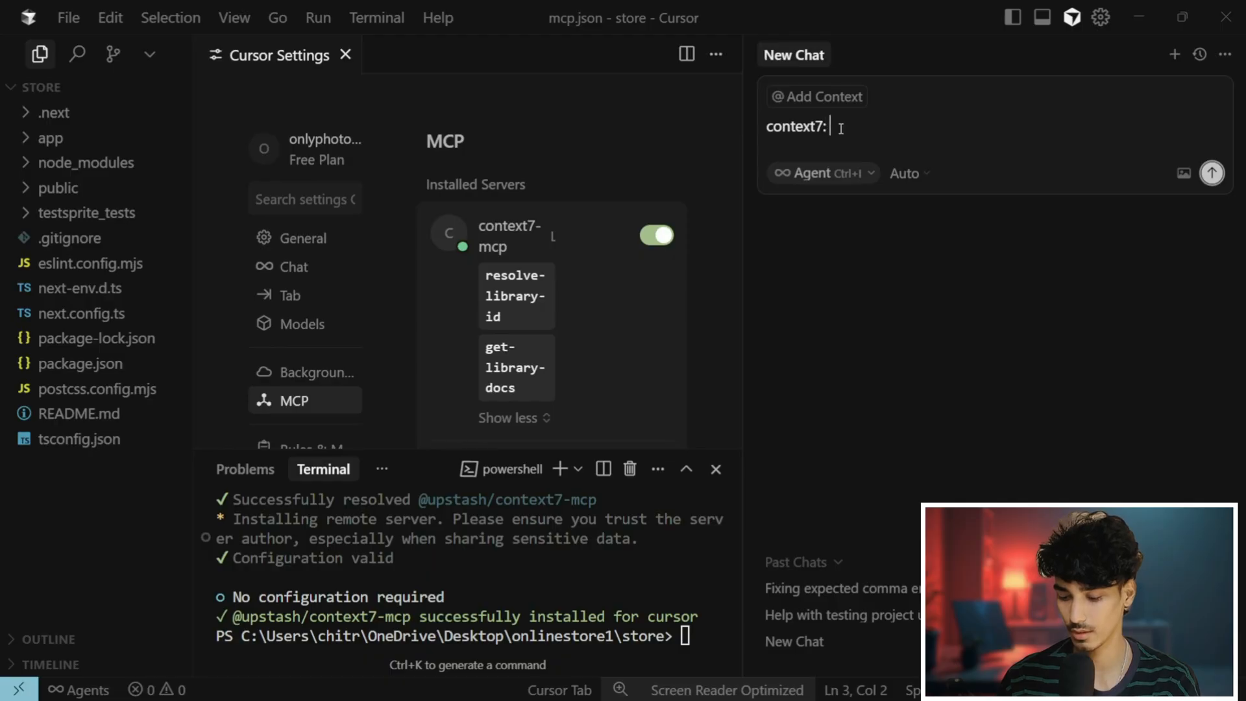
{"action": "type", "text": "explain how"}
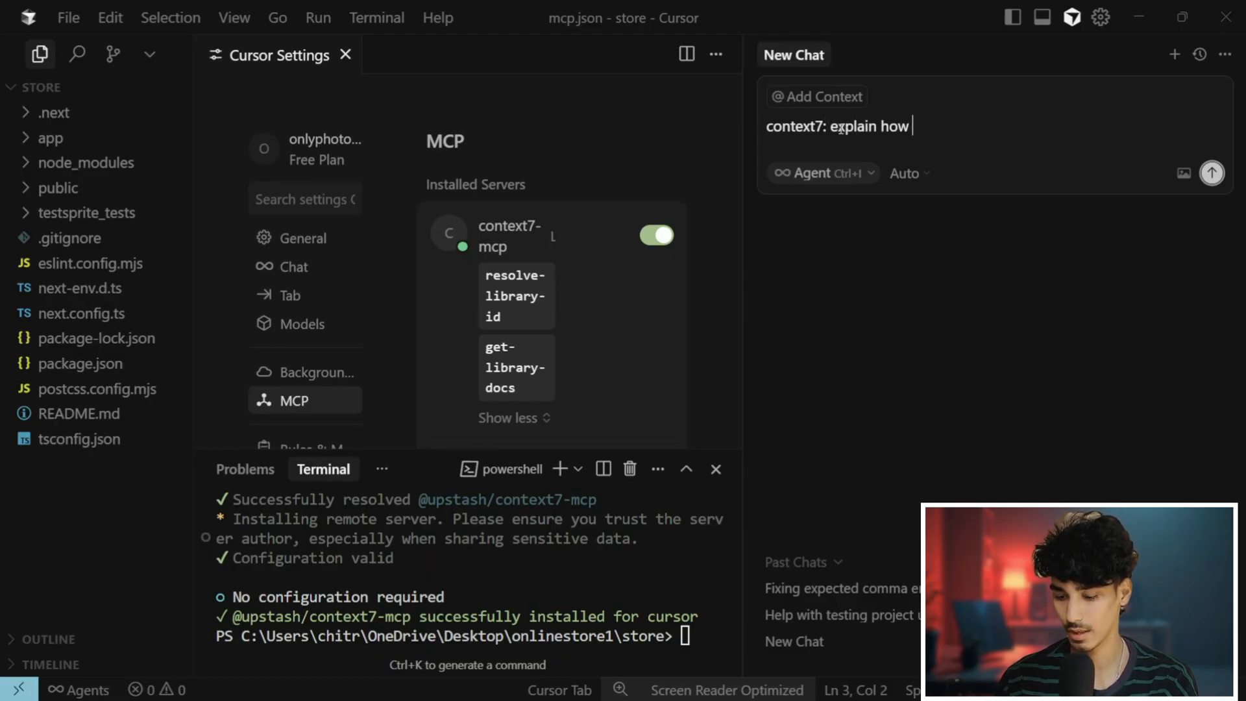
{"action": "type", "text": "the"}
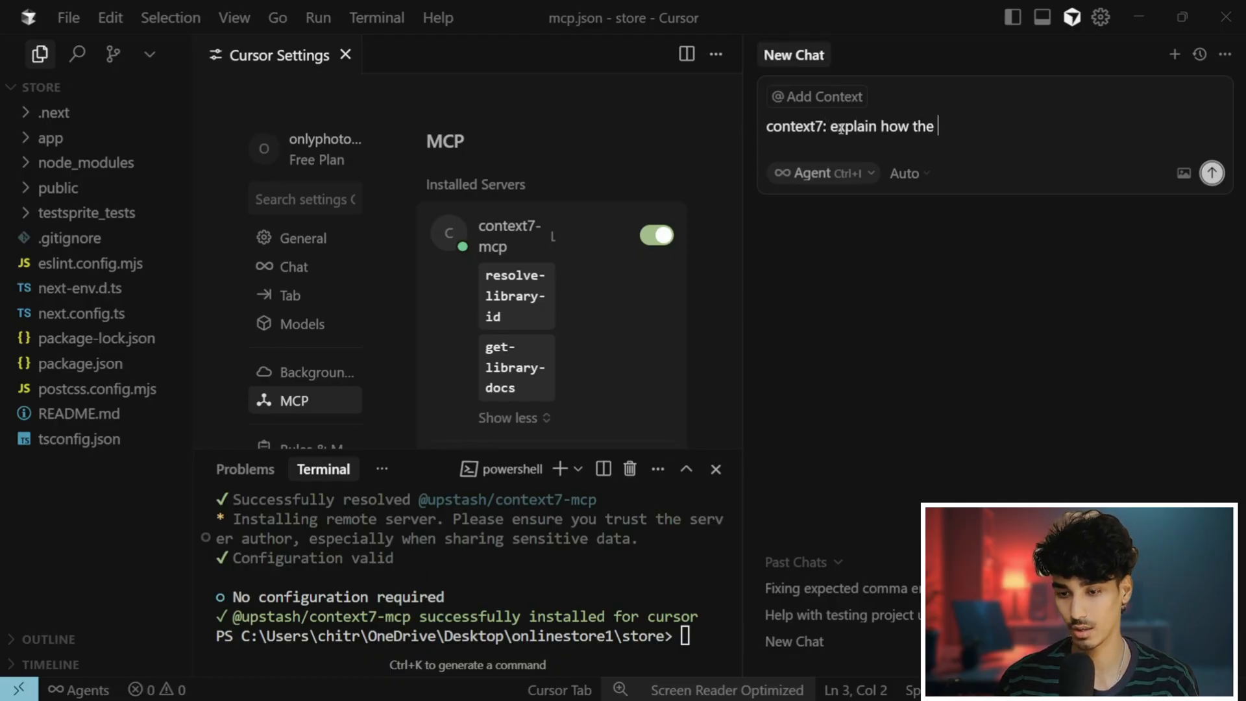
{"action": "type", "text": "checkout"}
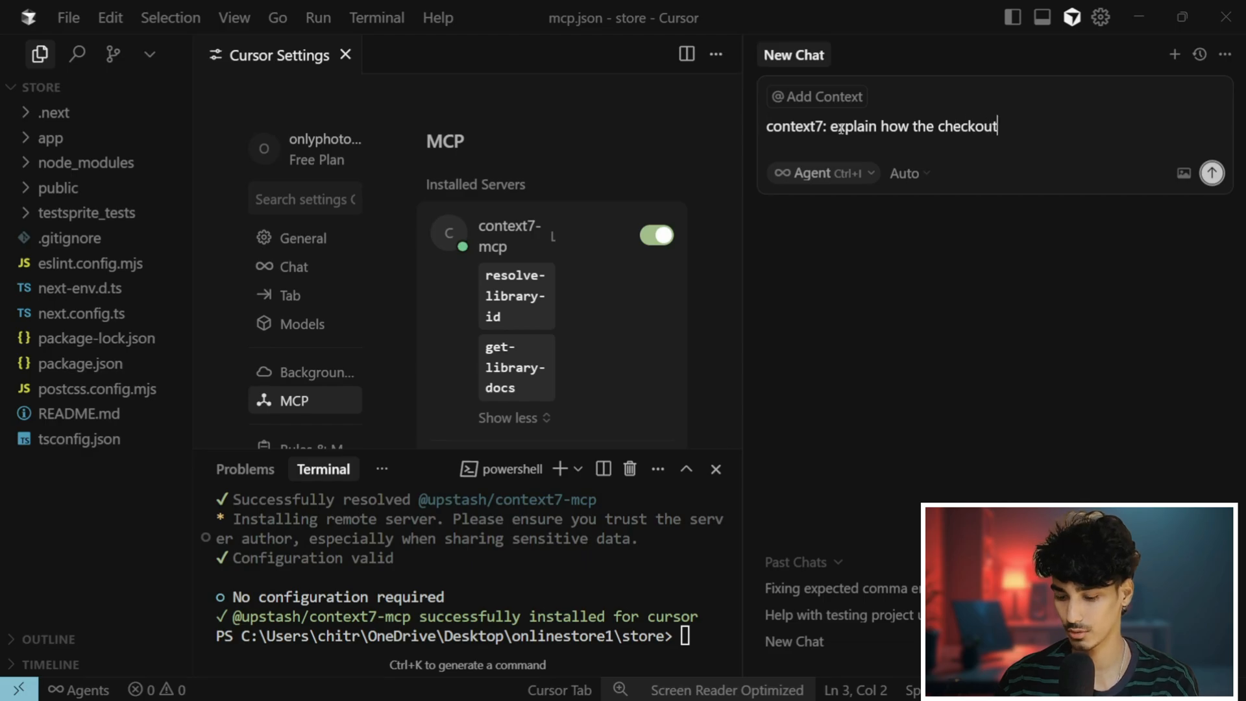
{"action": "type", "text": "work in this project"}
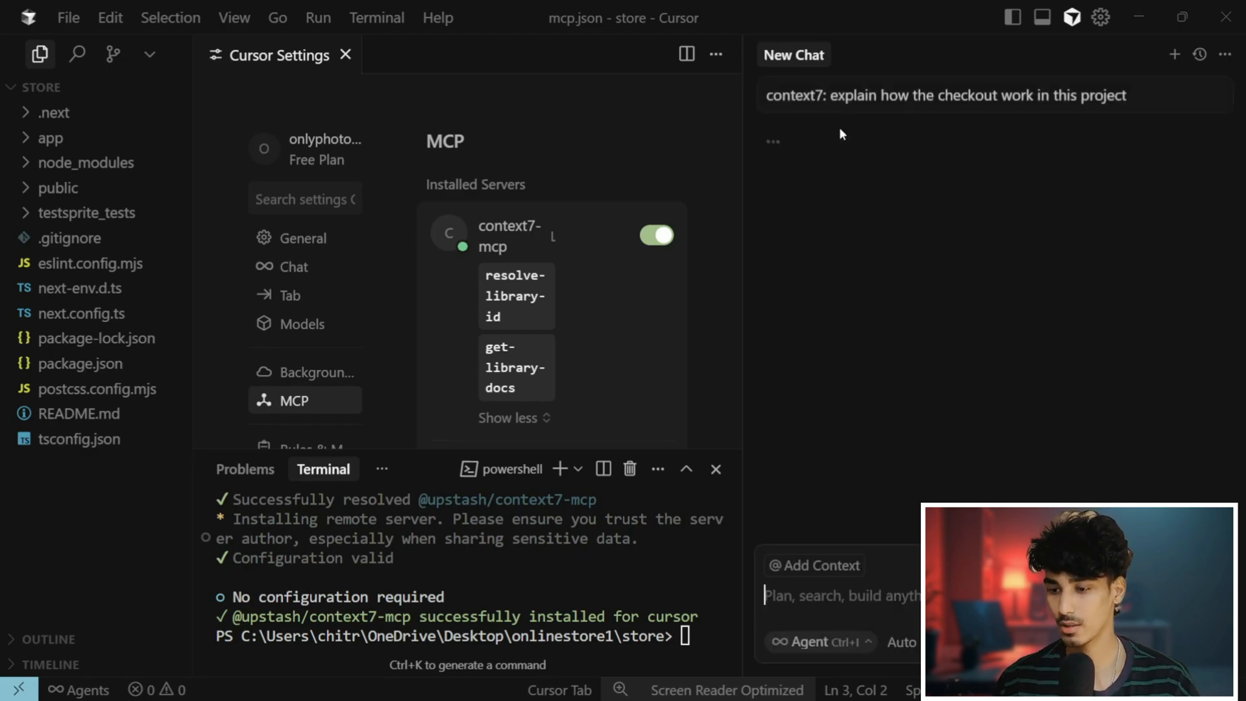
Close the Settings tab and expand app > checkout in the Explorer.
{"action": "left_click", "coordinate": [345, 54]}
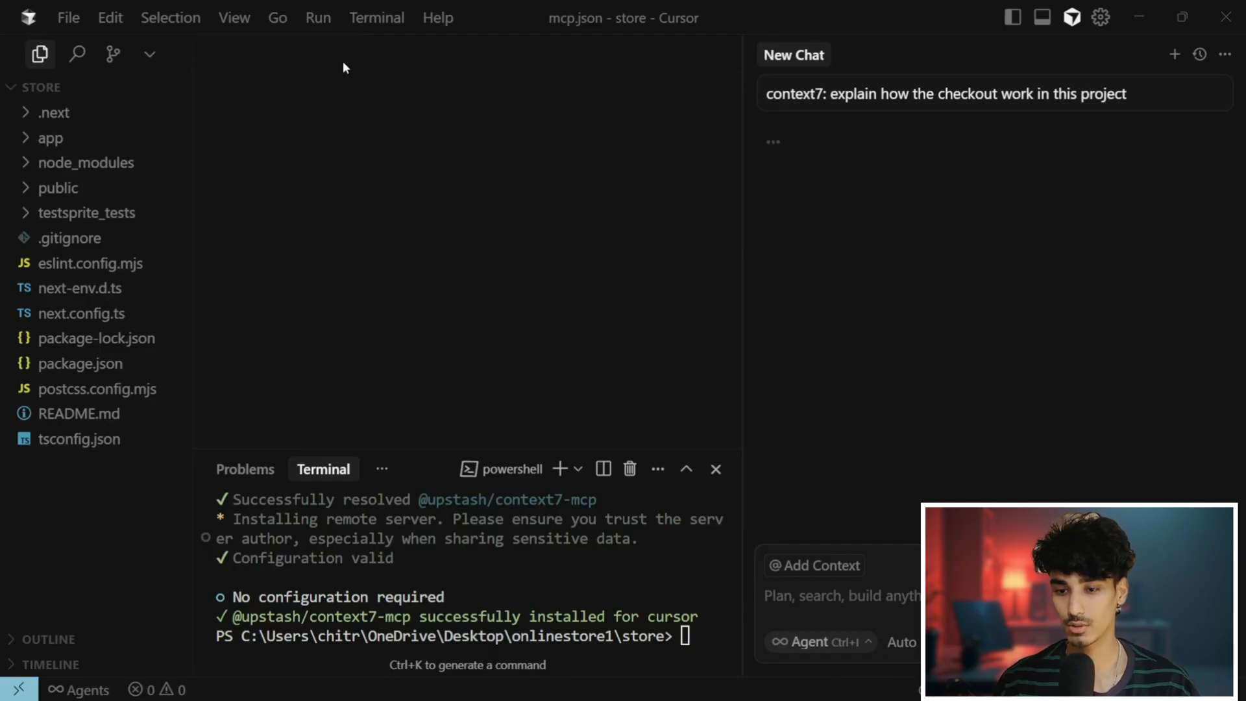
{"action": "left_click", "coordinate": [50, 138]}
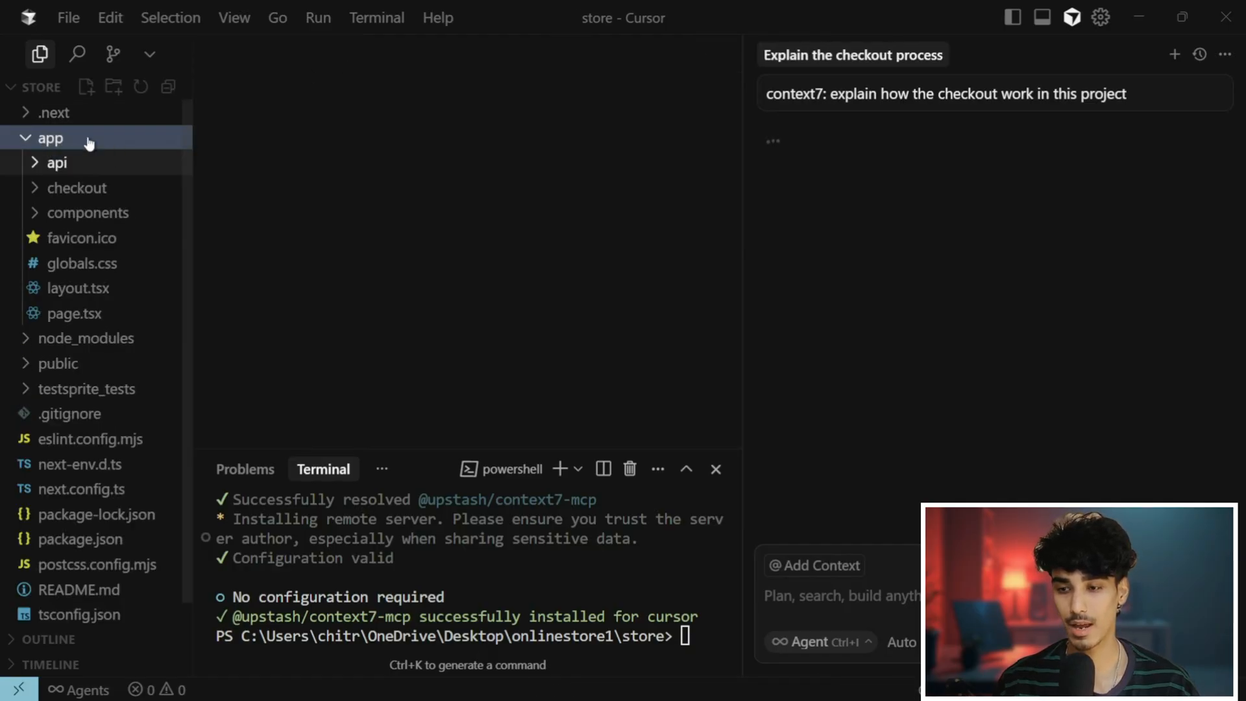
{"action": "mouse_move", "coordinate": [75, 151]}
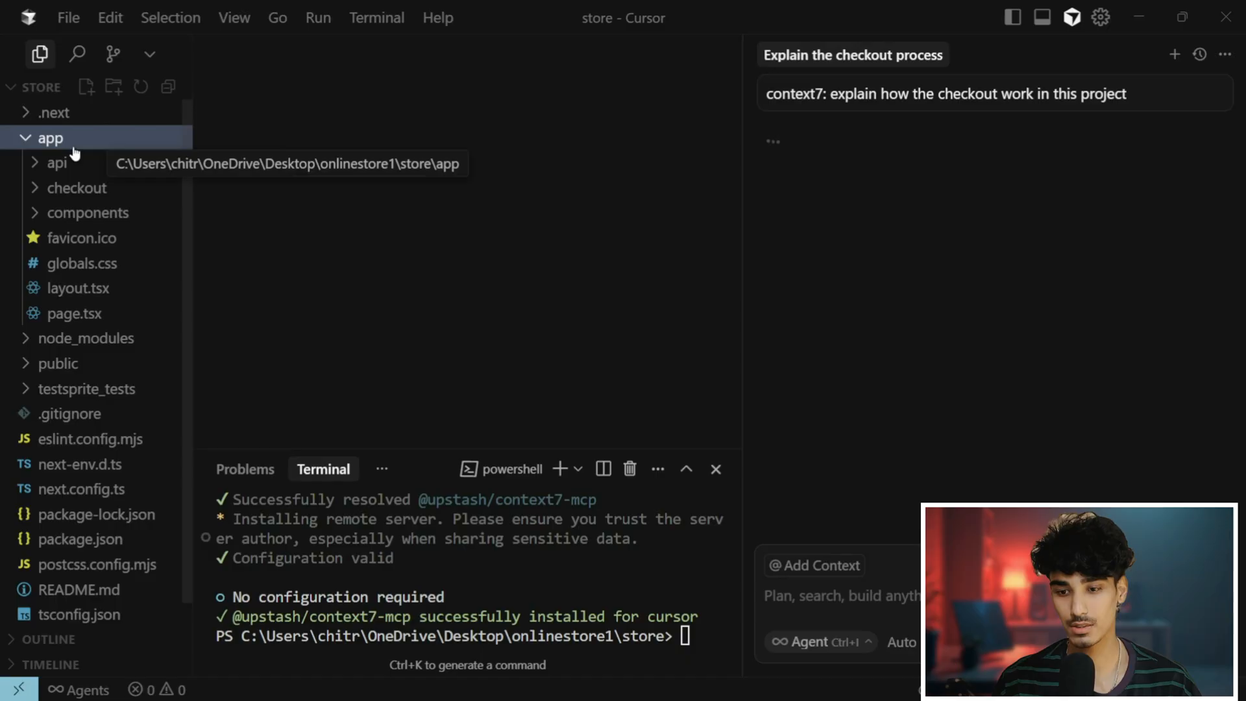
{"action": "left_click", "coordinate": [78, 187]}
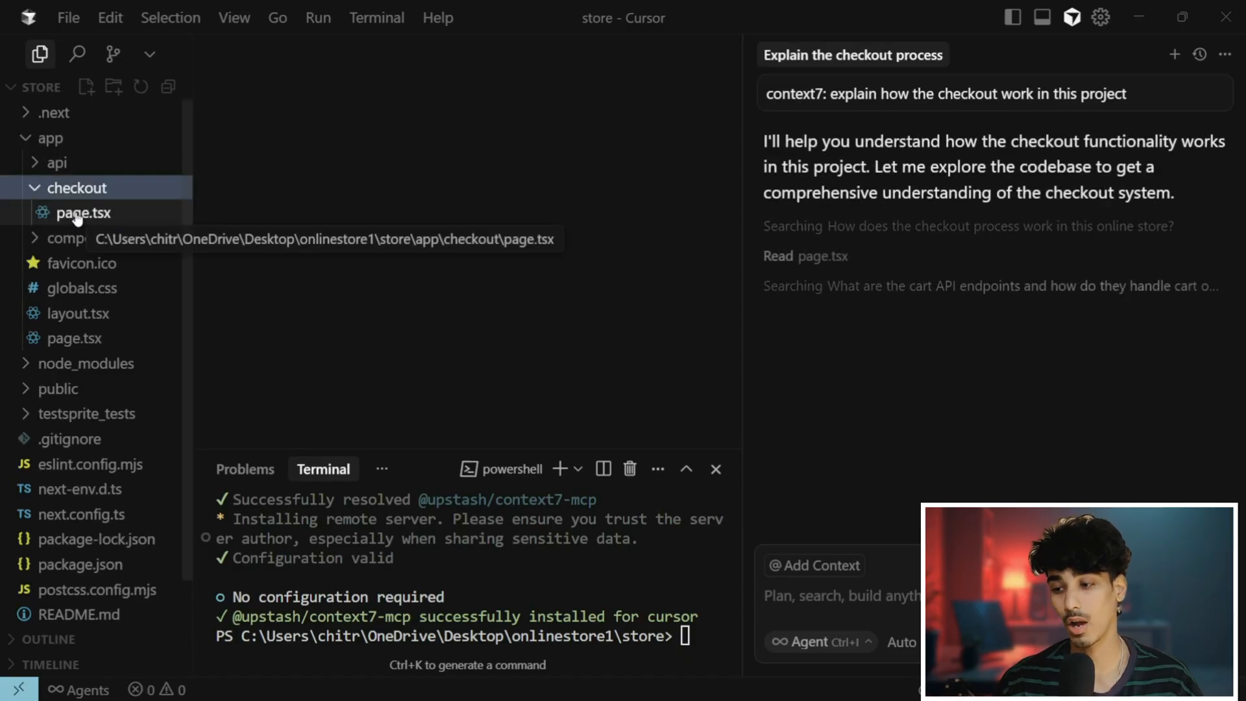
{"action": "mouse_move", "coordinate": [603, 237]}
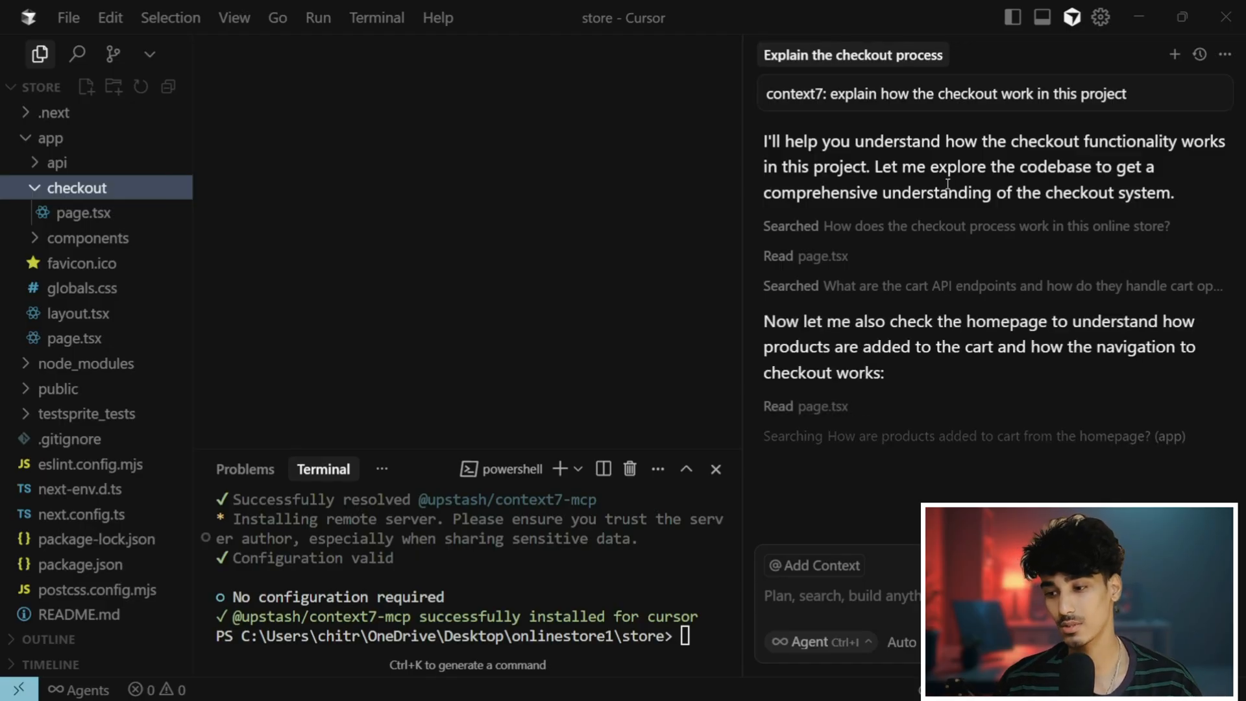
Read the agent's checkout explanation covering cart operations, API endpoints and limitations.
{"action": "scroll", "scroll_direction": "down", "scroll_amount": 3}
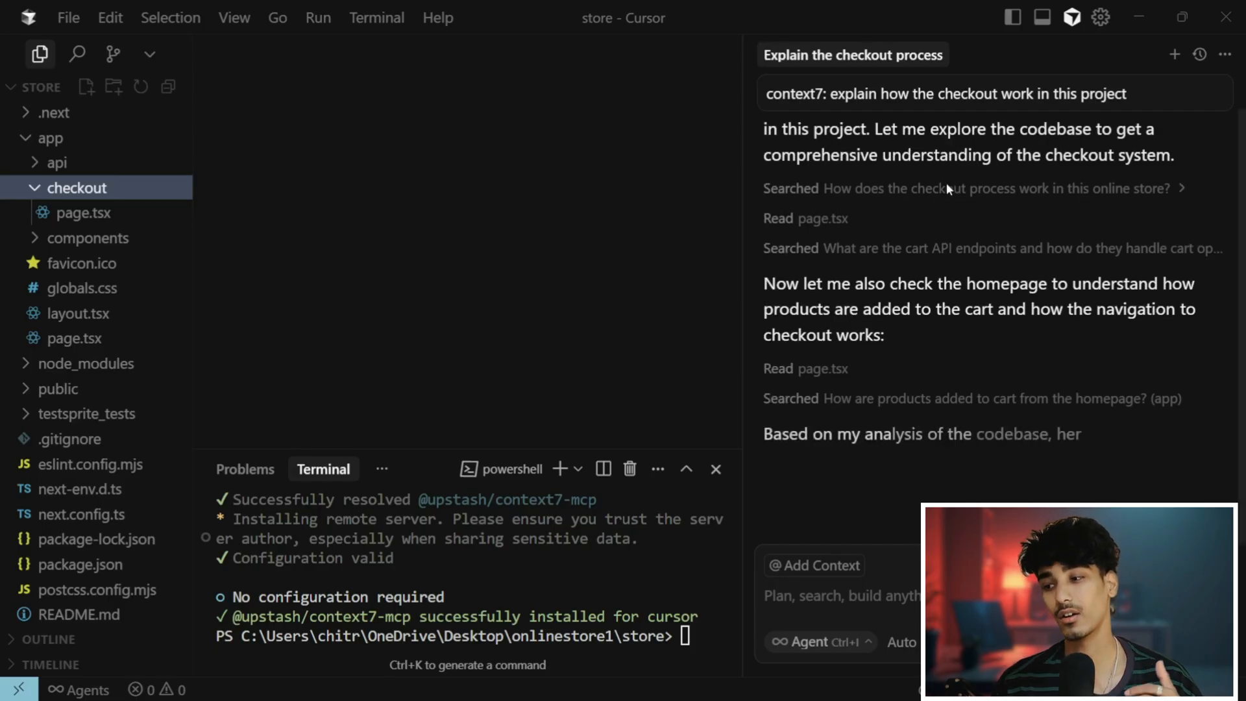
{"action": "scroll", "scroll_direction": "down", "scroll_amount": 3}
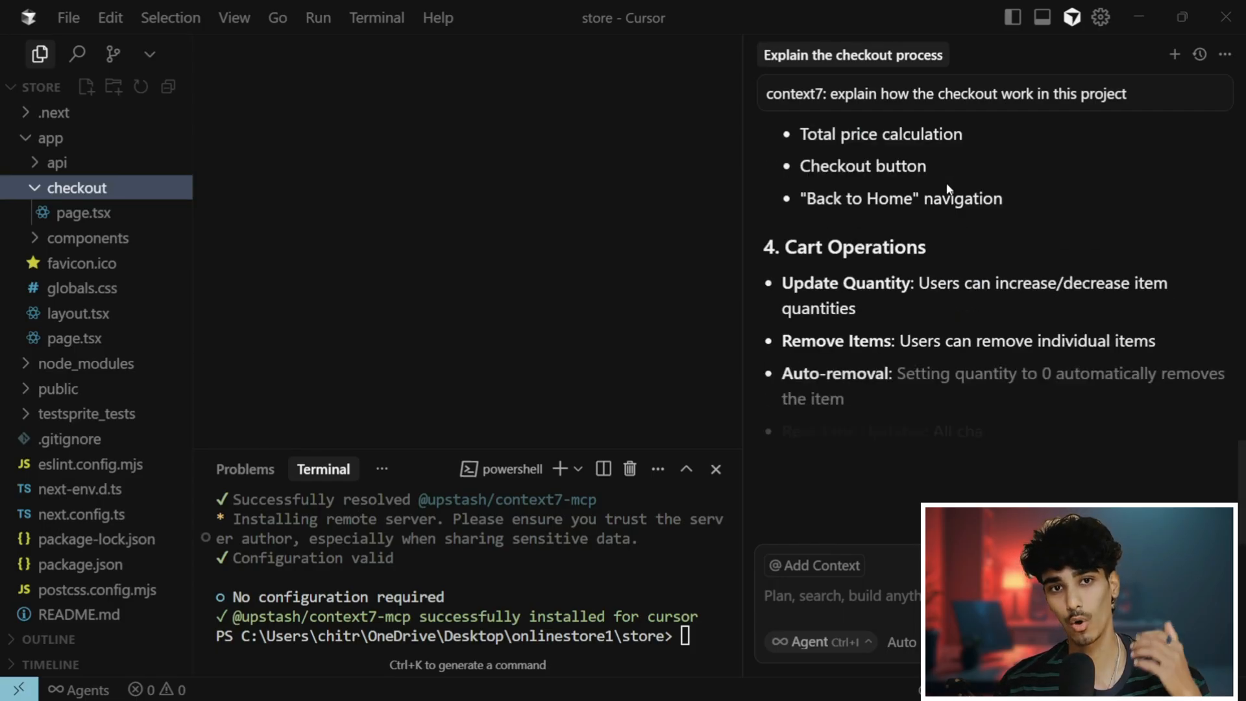
{"action": "scroll", "scroll_direction": "down", "scroll_amount": 3}
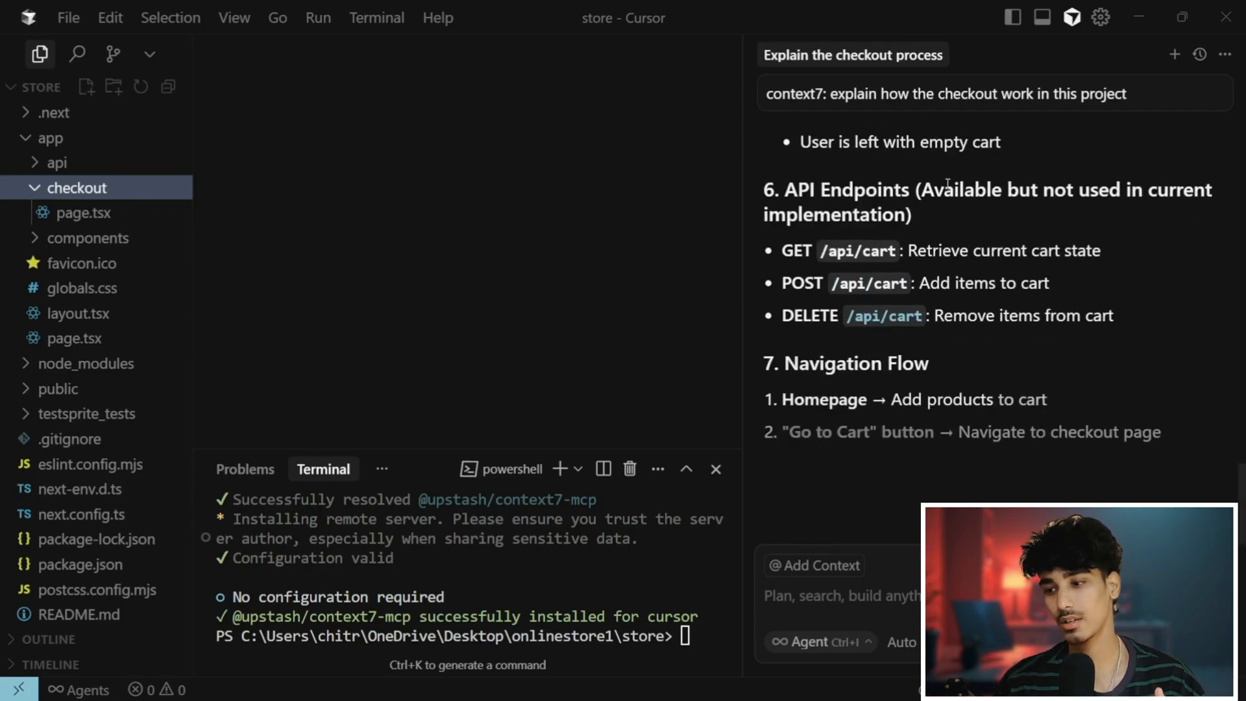
{"action": "scroll", "scroll_direction": "down", "scroll_amount": 3}
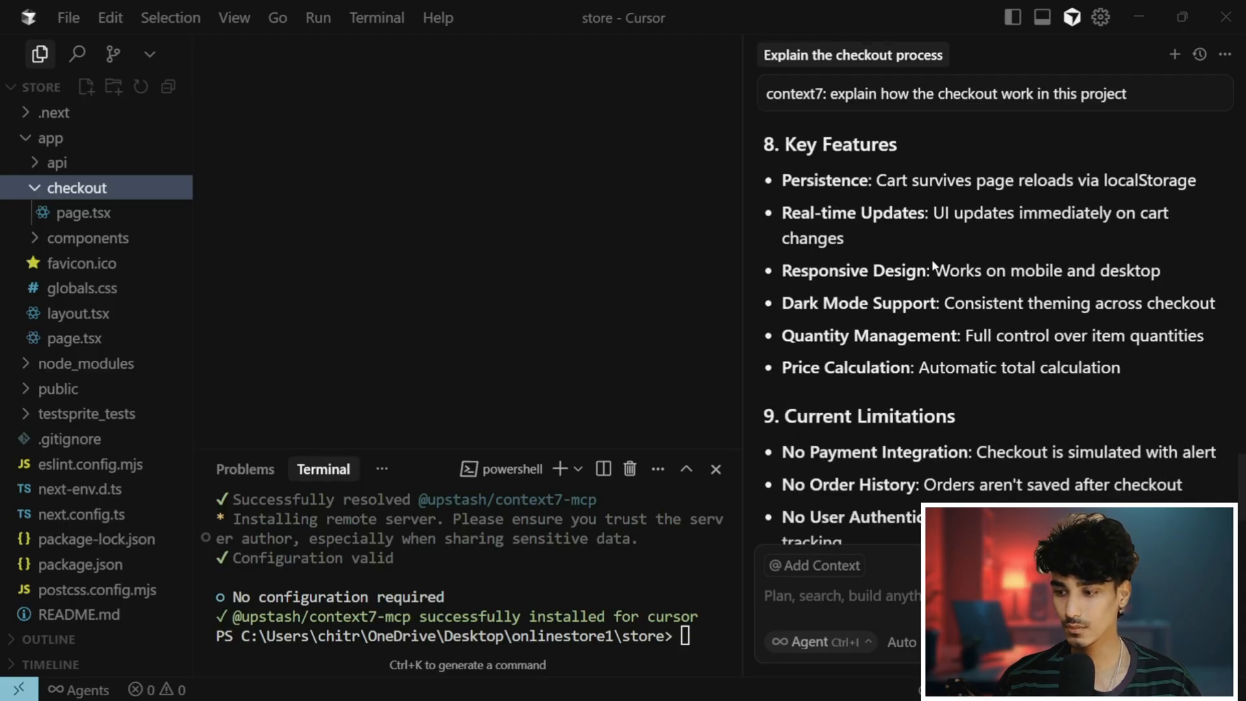
{"action": "scroll", "scroll_direction": "down", "scroll_amount": 3}
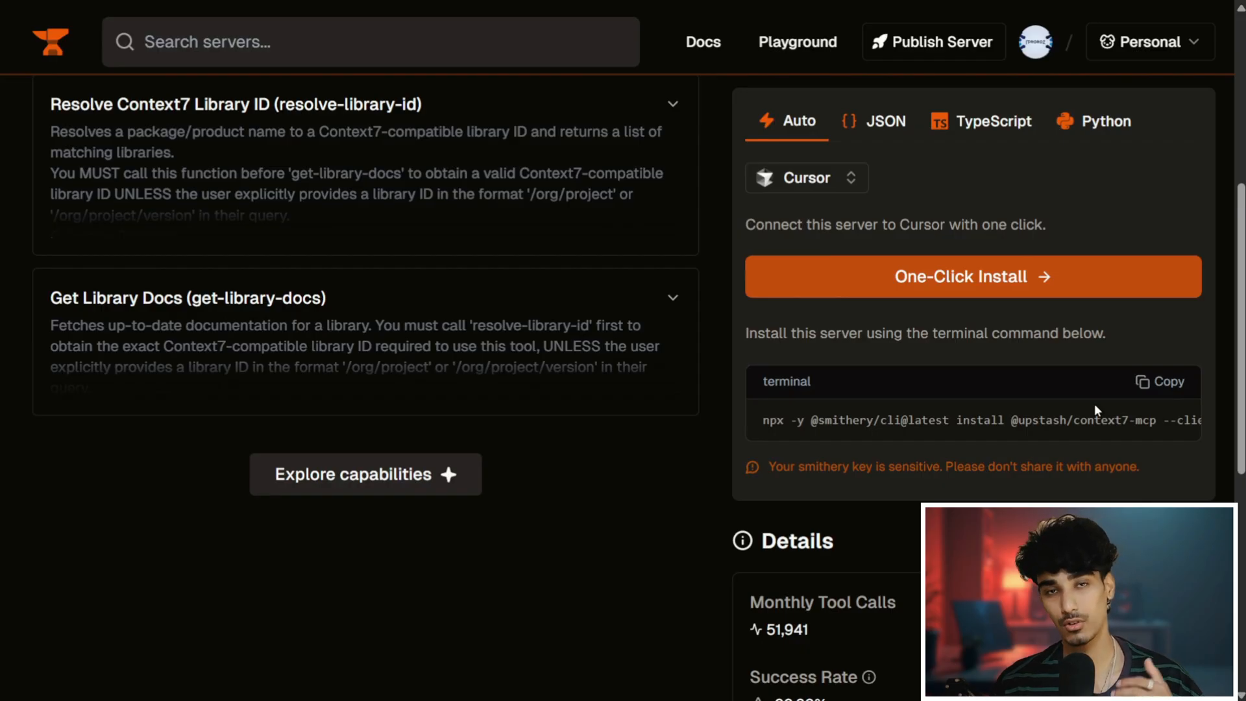
{"action": "mouse_move", "coordinate": [1045, 407]}
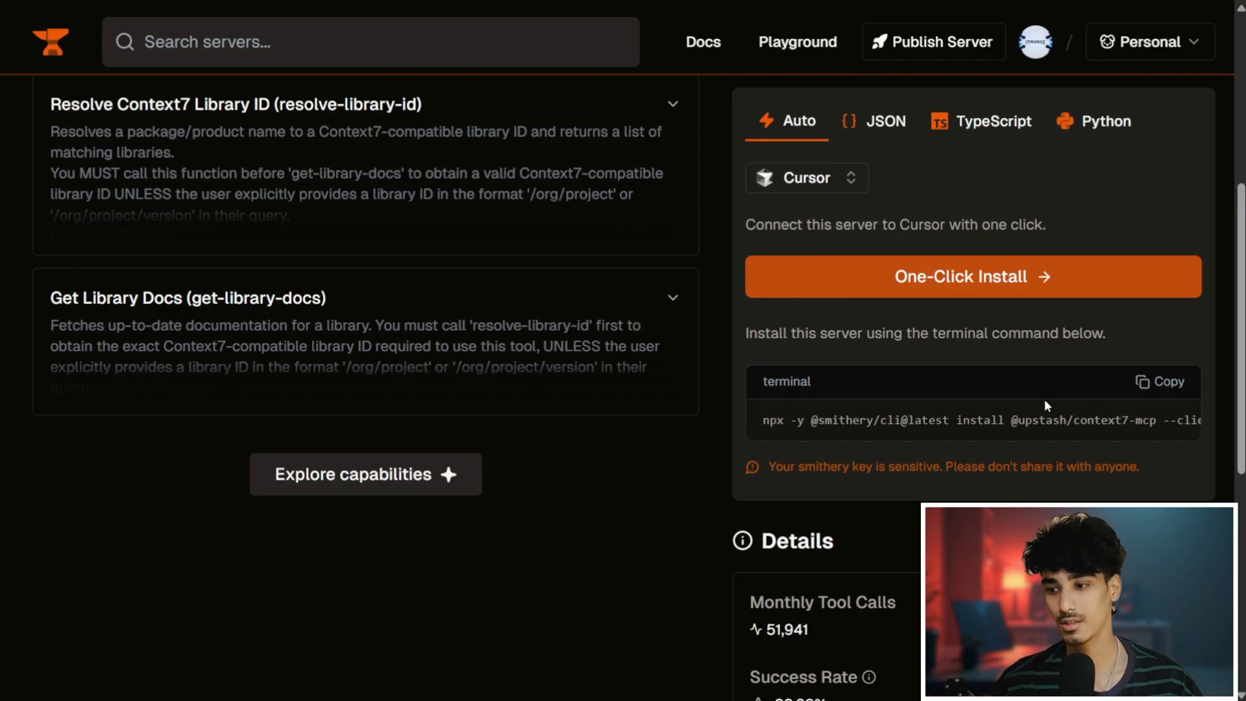
{"action": "scroll", "scroll_direction": "up", "scroll_amount": 3}
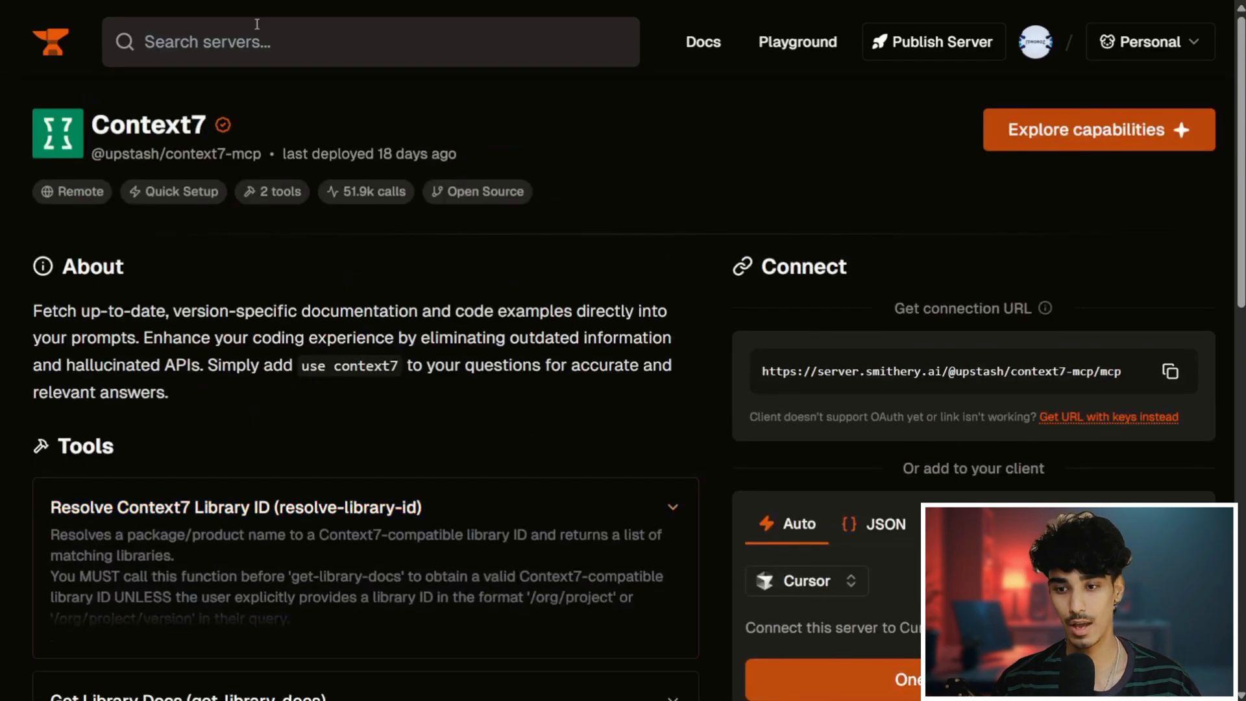
{"action": "mouse_move", "coordinate": [390, 84]}
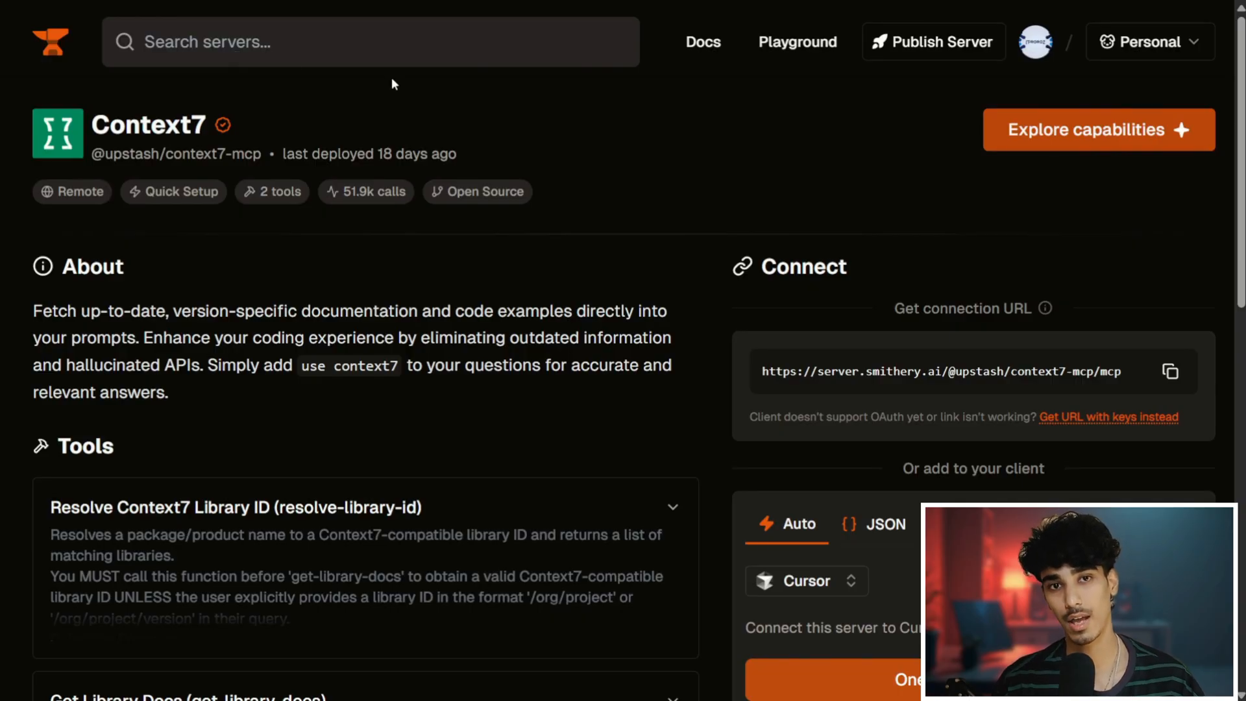
{"action": "mouse_move", "coordinate": [698, 242]}
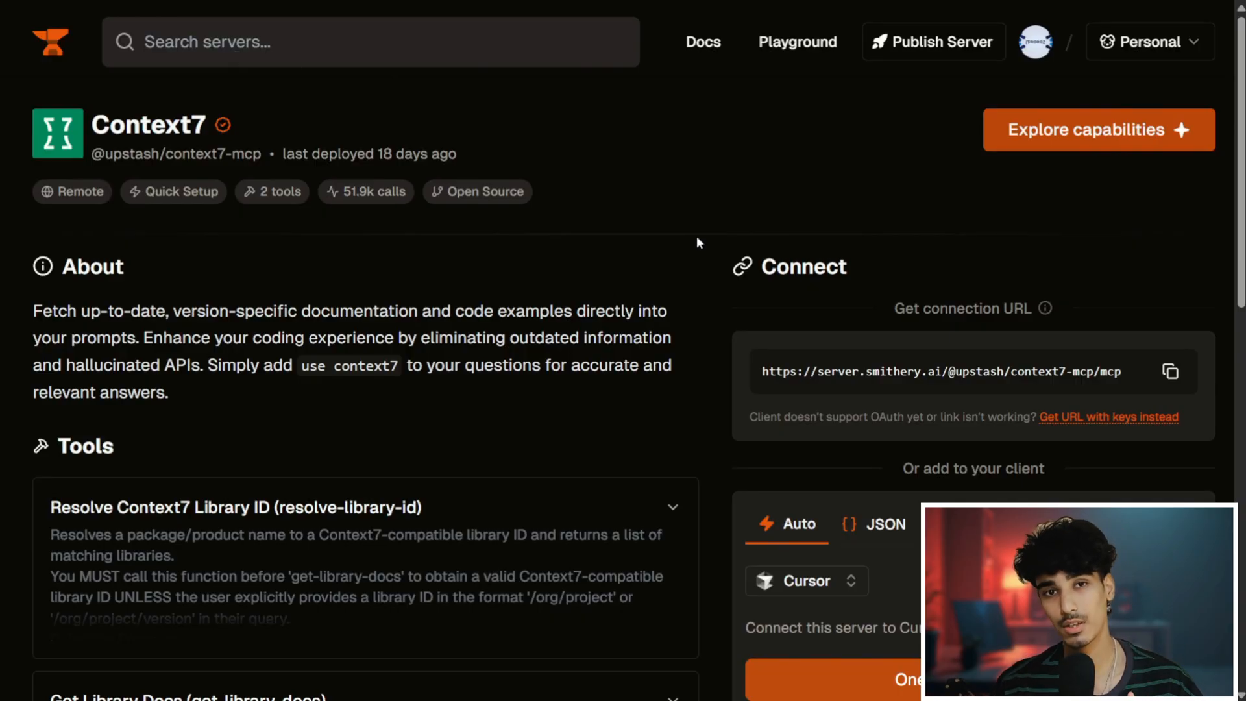